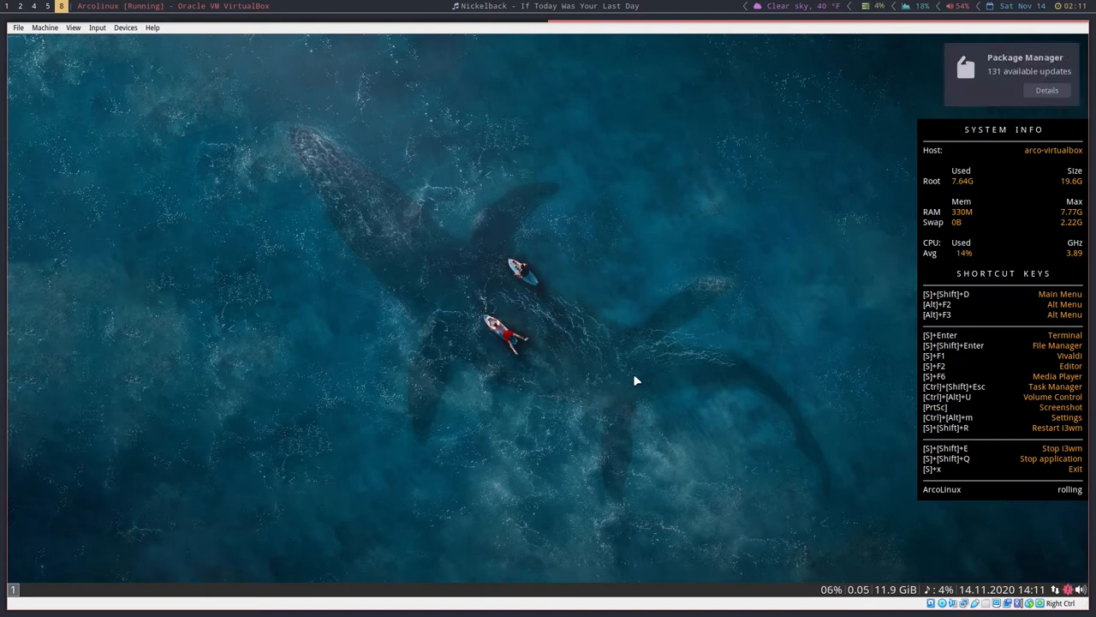
mouse_move(649, 345)
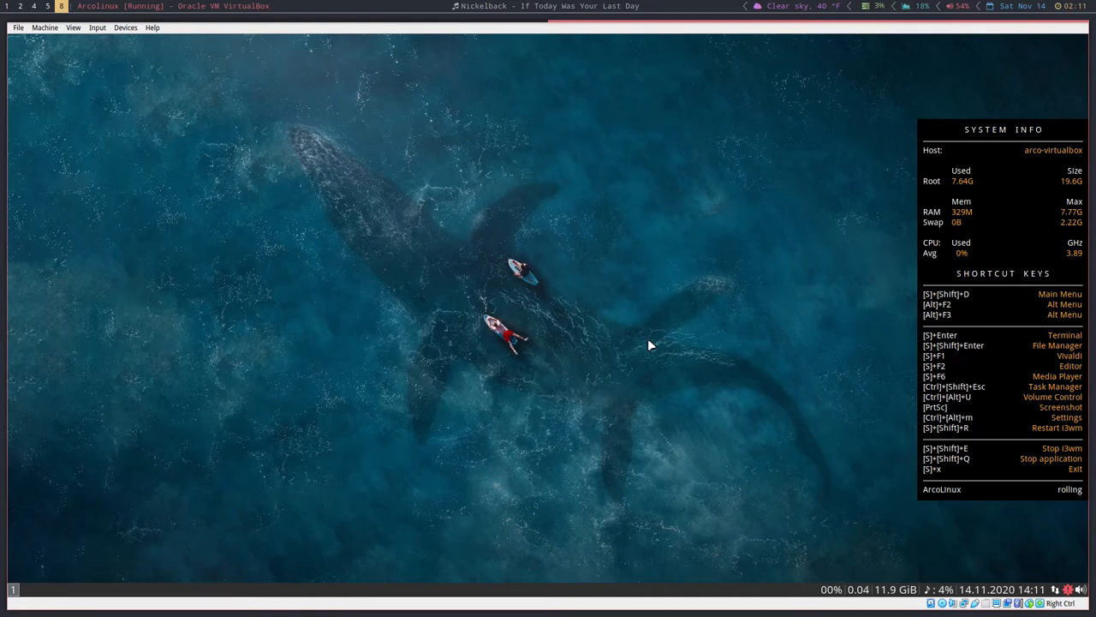
mouse_move(360, 348)
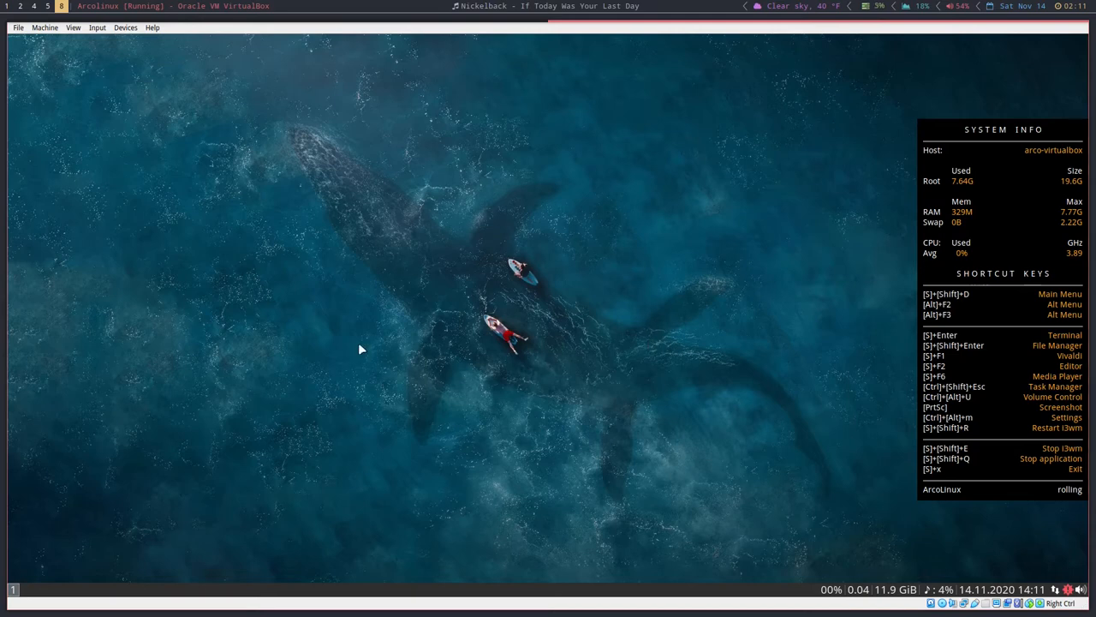
mouse_move(501, 365)
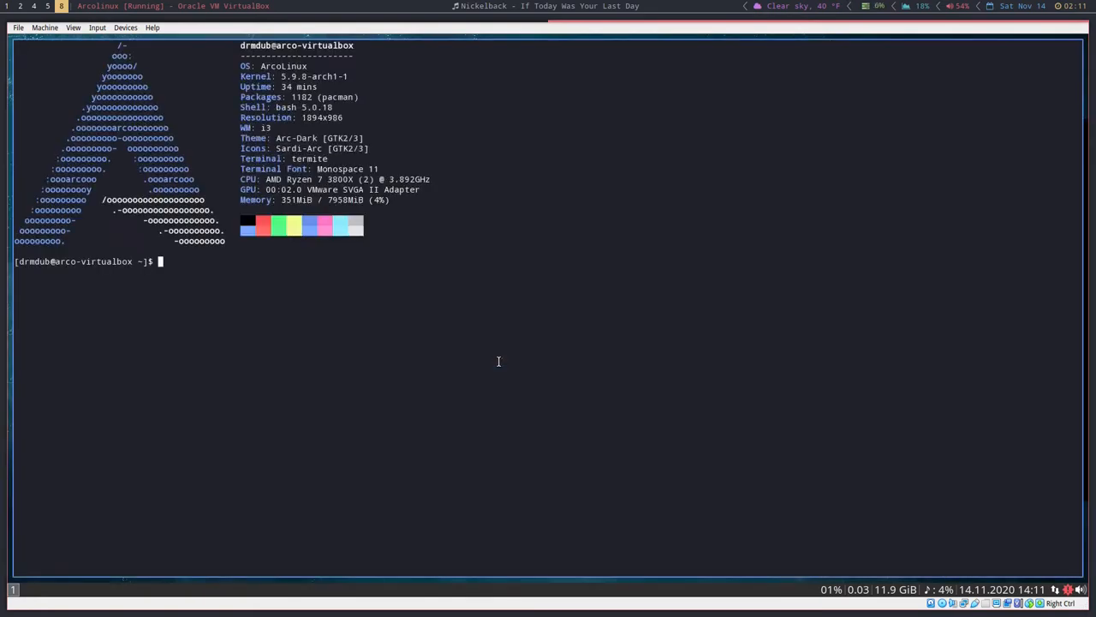
- Suspend the empty, mistyped vim file and open .config/i3/config in vim instead
type("v")
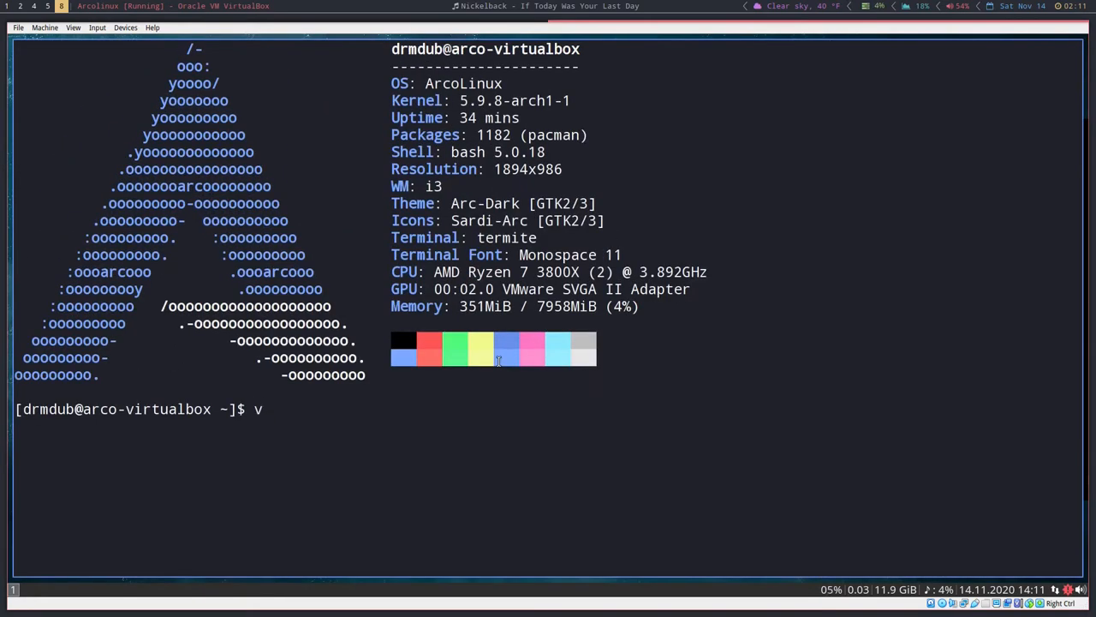
type("im .configi3")
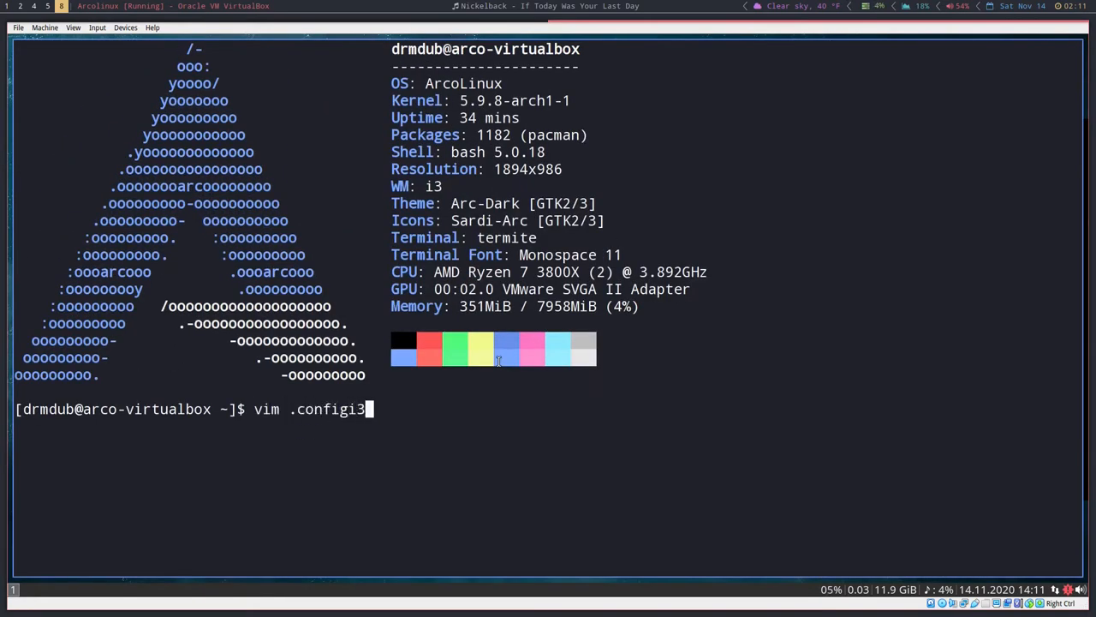
key("Return")
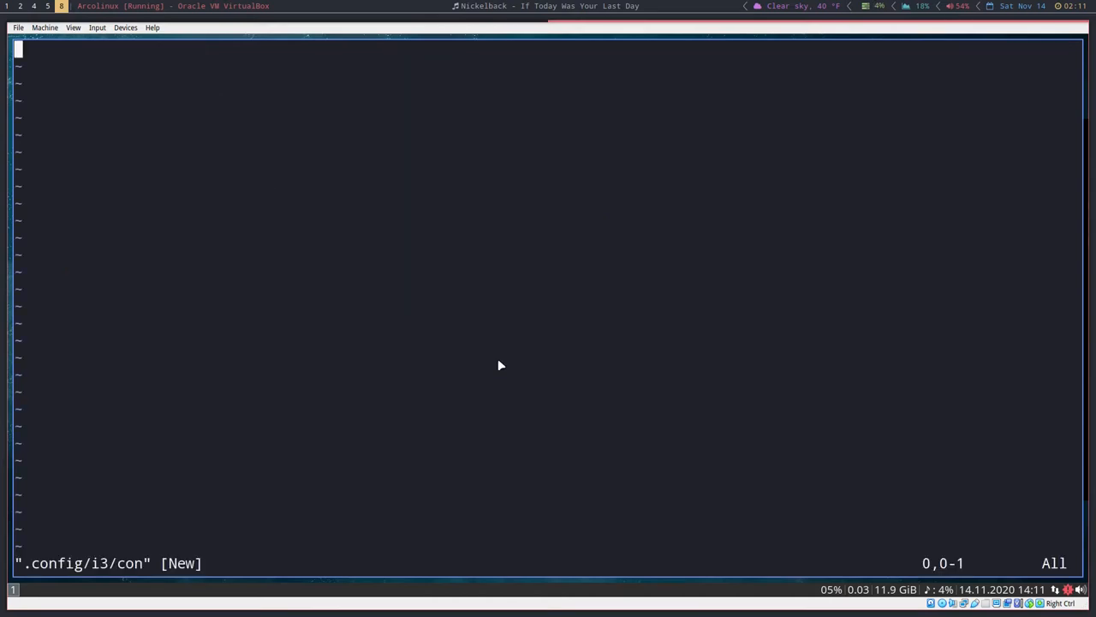
key("ctrl+z")
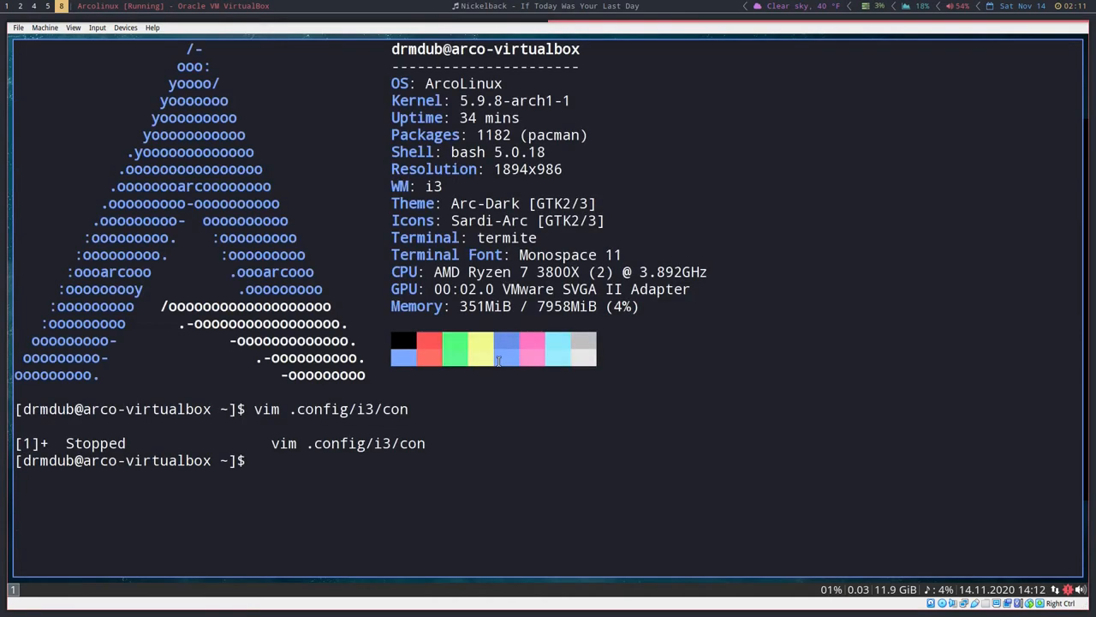
type("vim .config/i3/cong")
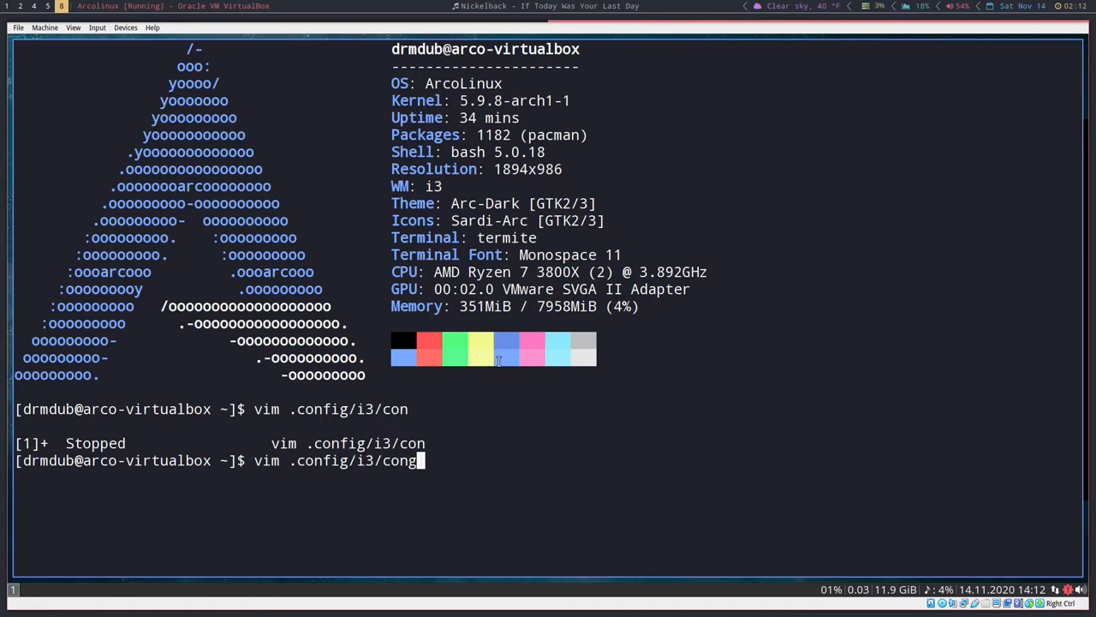
key("Return")
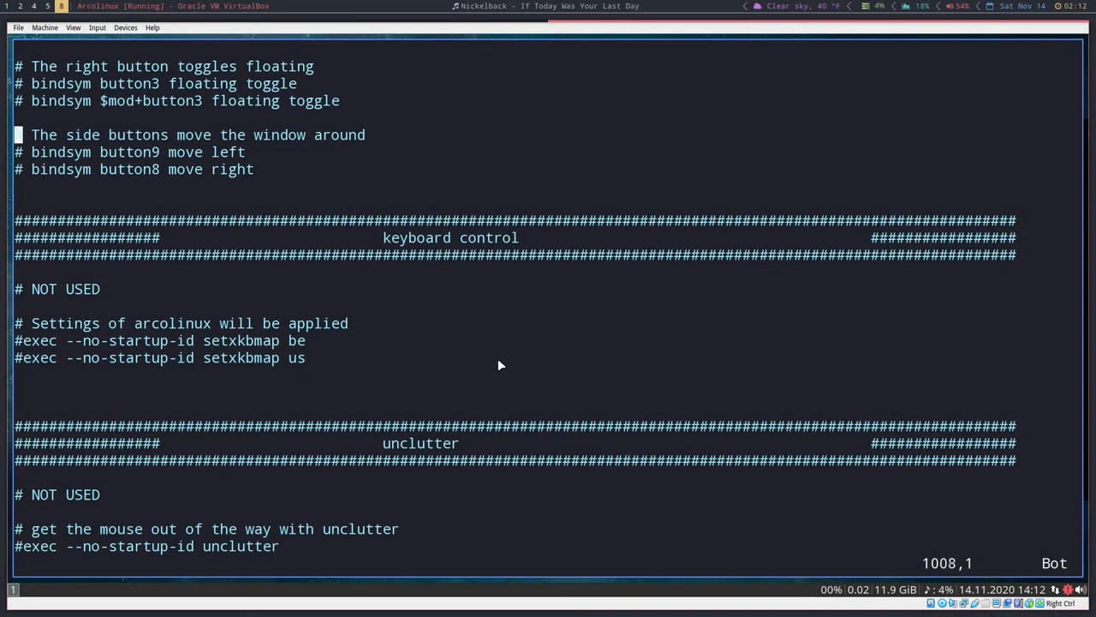
- Delete the trailing block of the i3 config, from the mouse side-button comments to unclutter
scroll("up", 3)
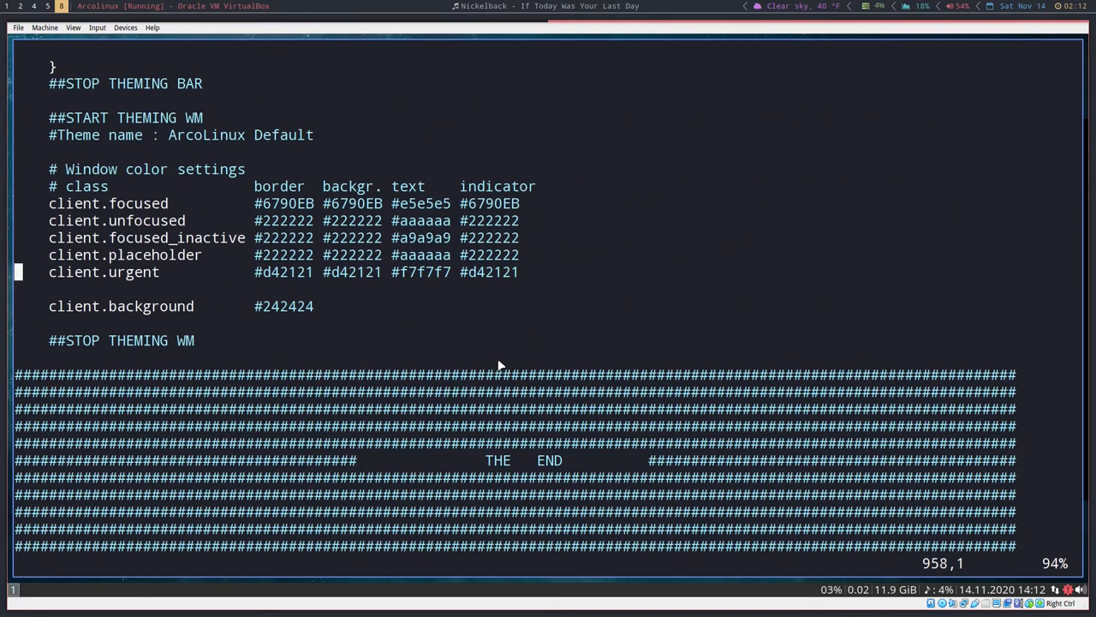
key("v")
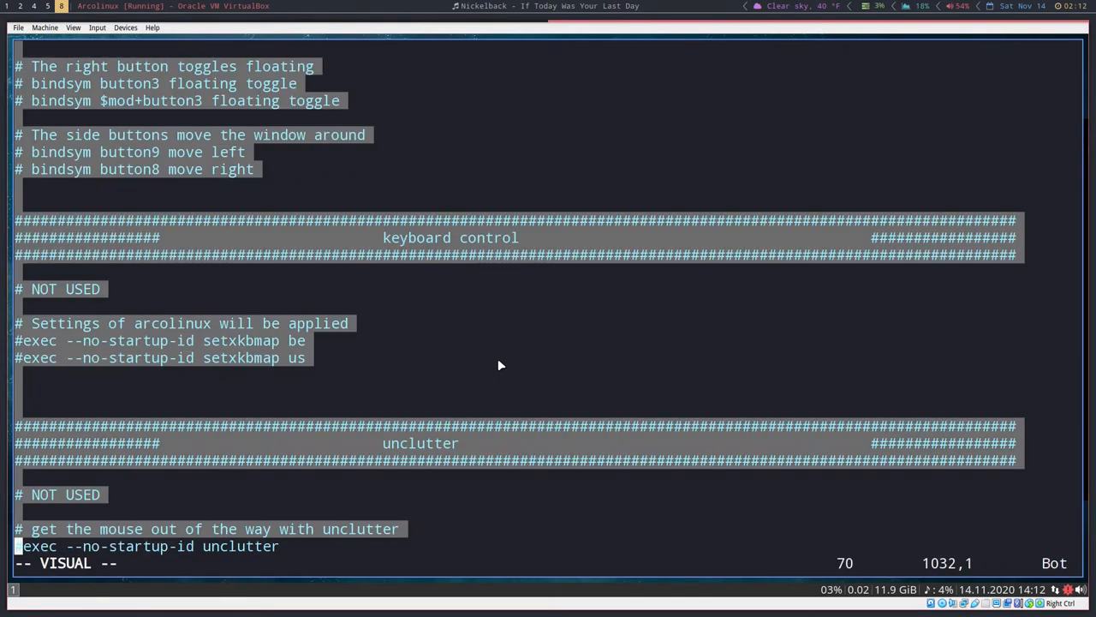
key("d")
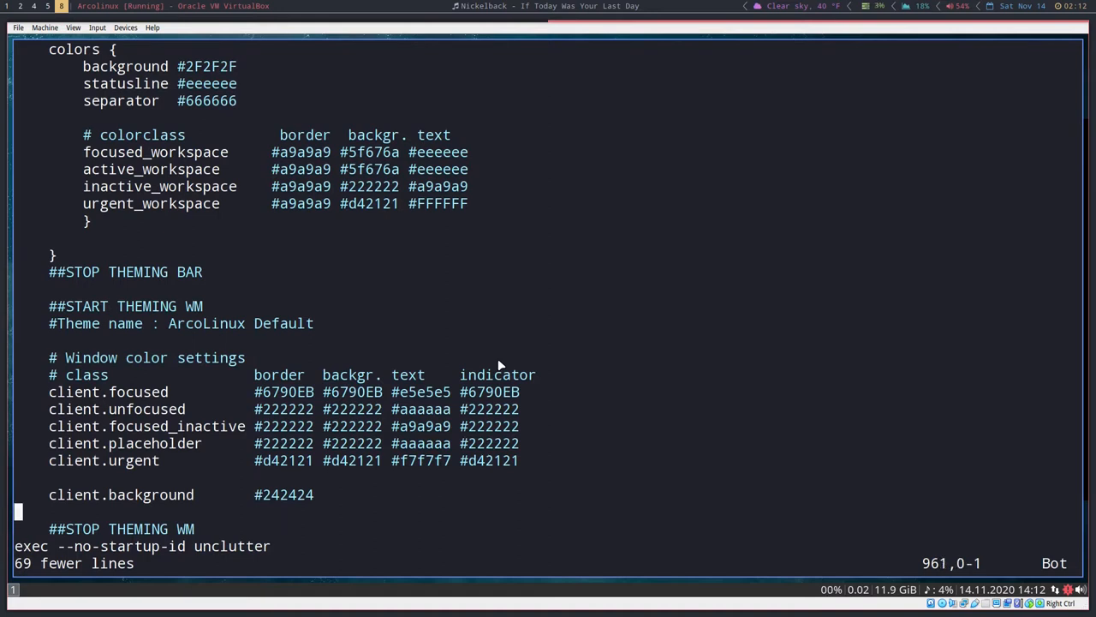
key("Up")
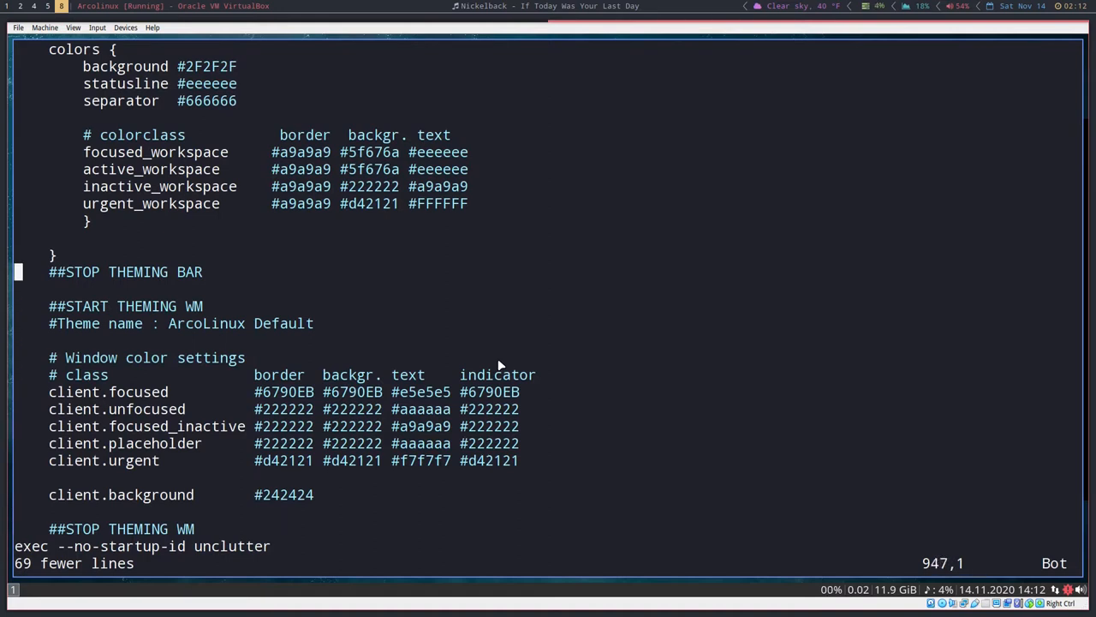
scroll("up", 3)
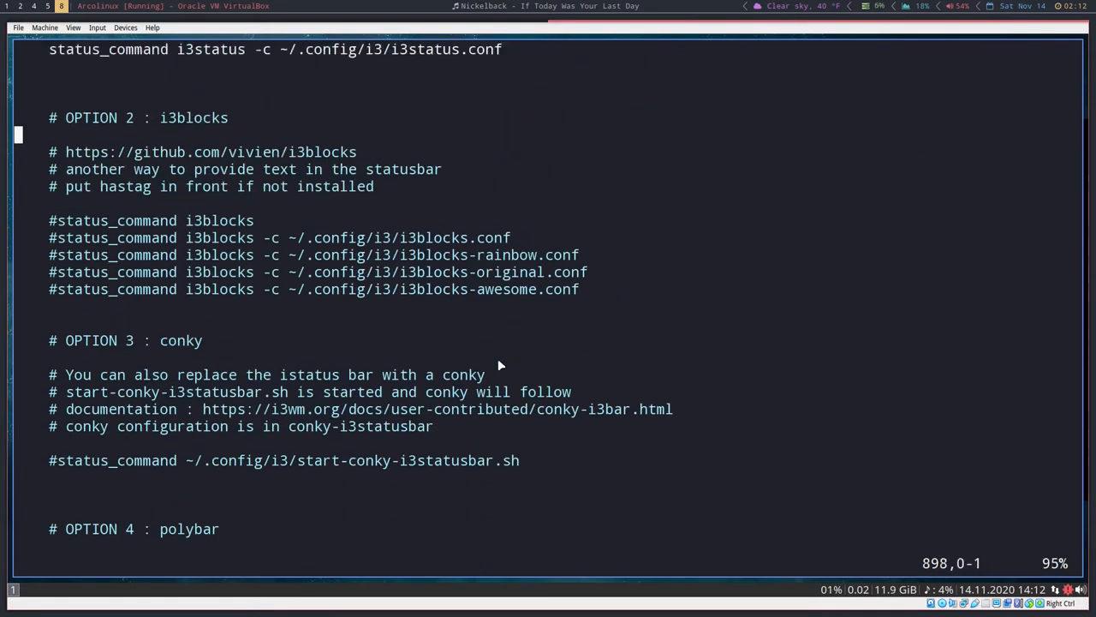
scroll("up", 3)
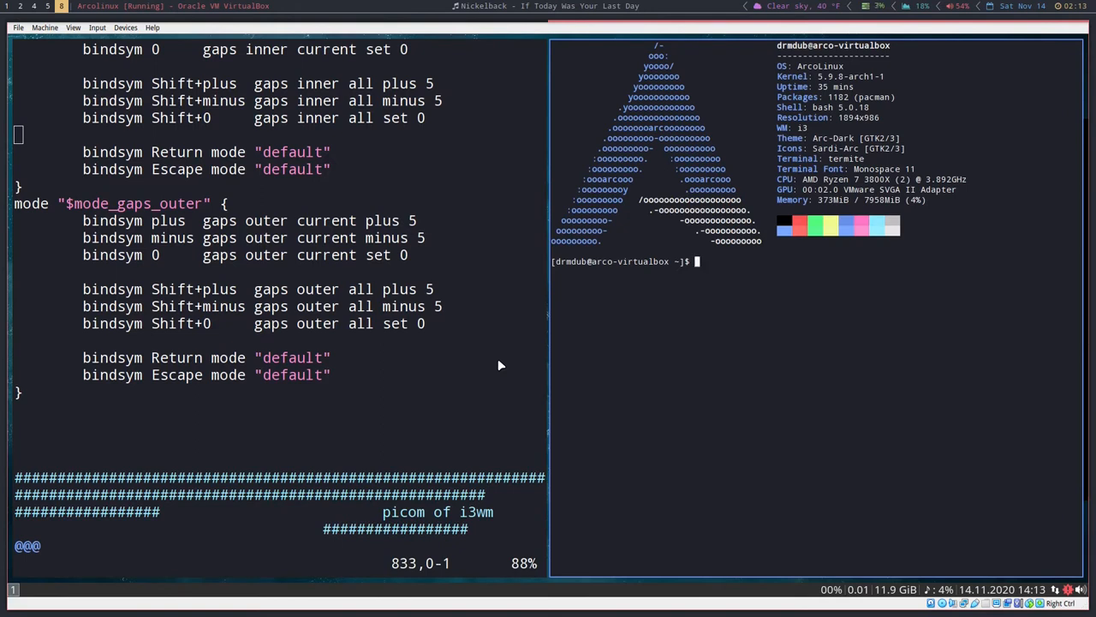
- Run sudo pacman -S sxhkd, then decline reinstalling the up-to-date 0.6.2-1 package
type("sud")
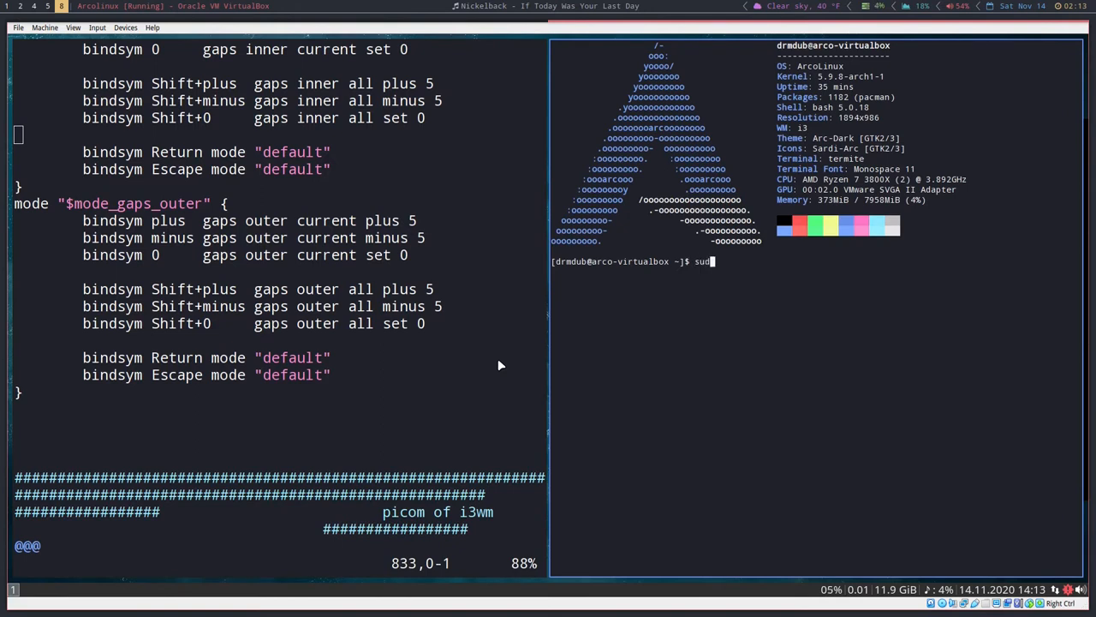
type("o -s")
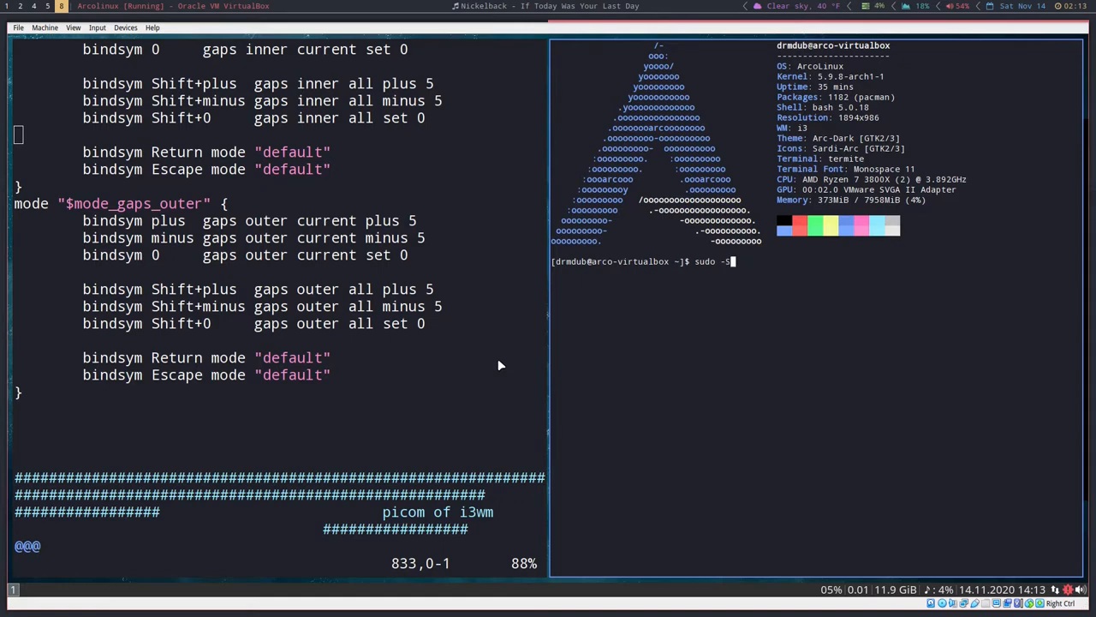
type("pacman")
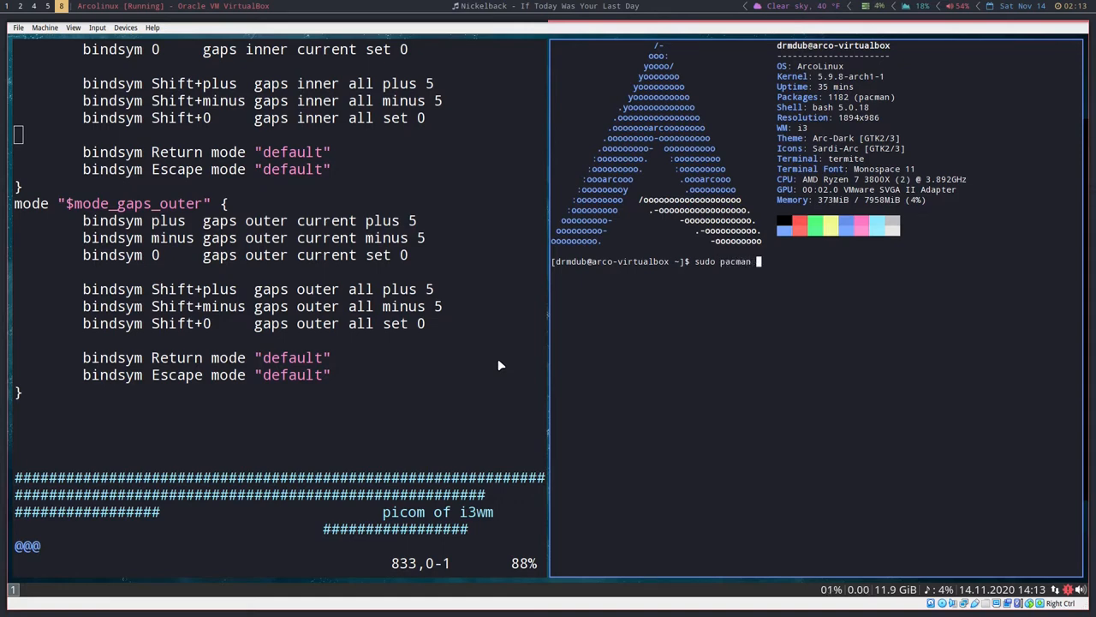
type("-S sxh")
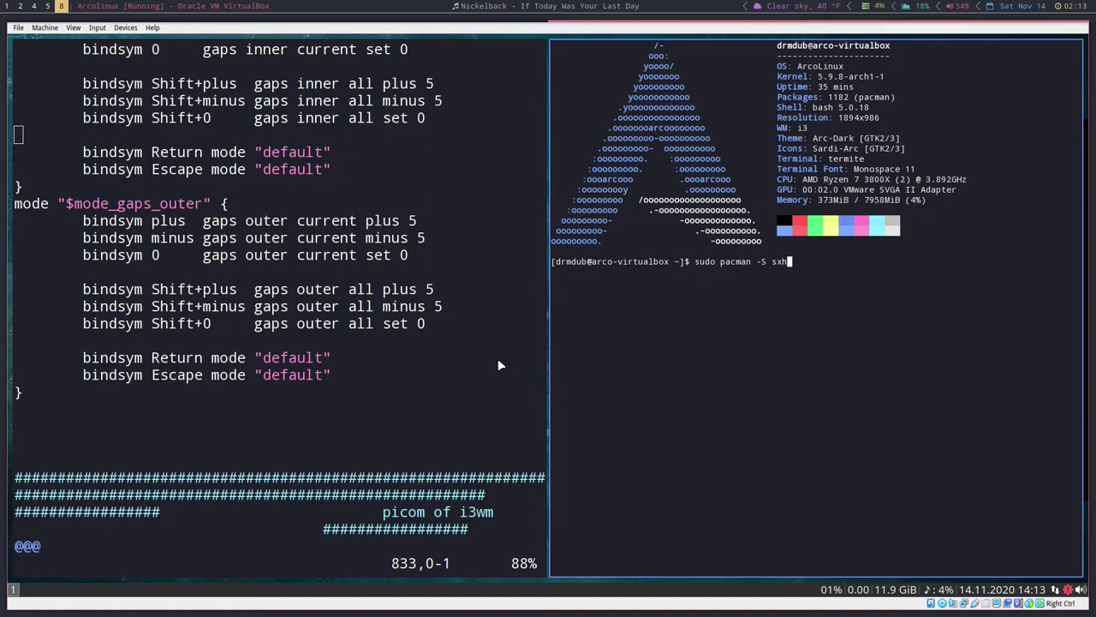
key("Return")
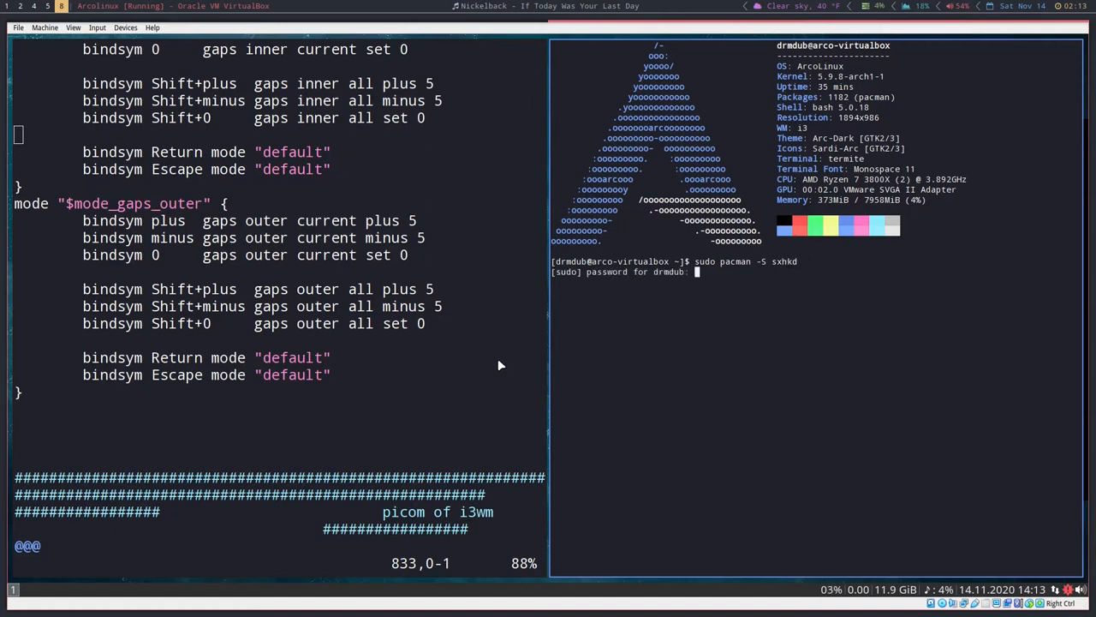
key("Return")
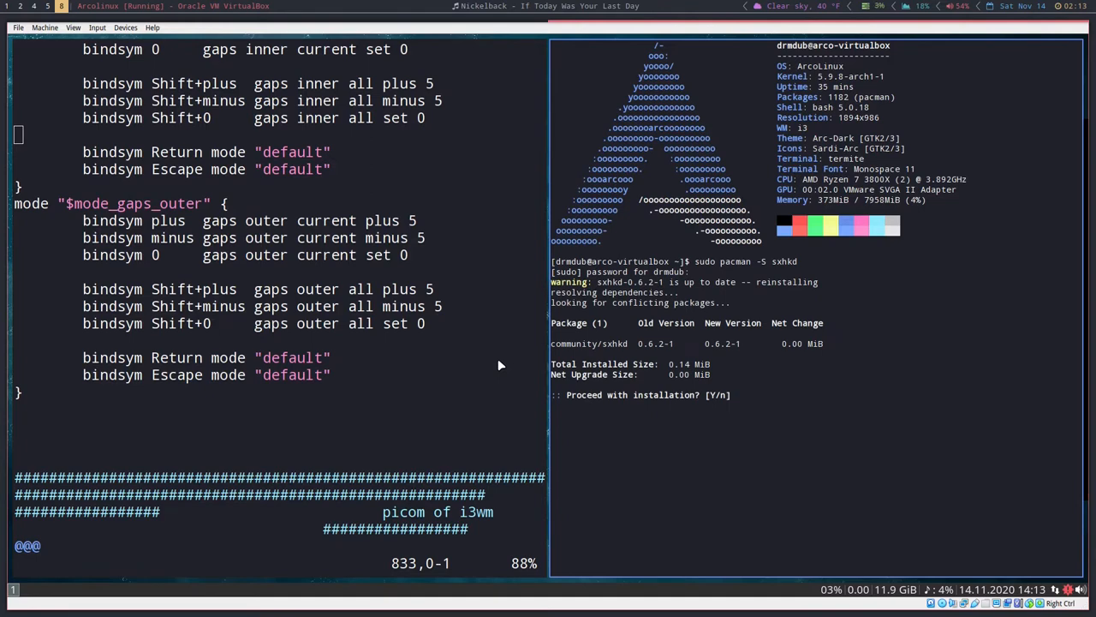
type("n")
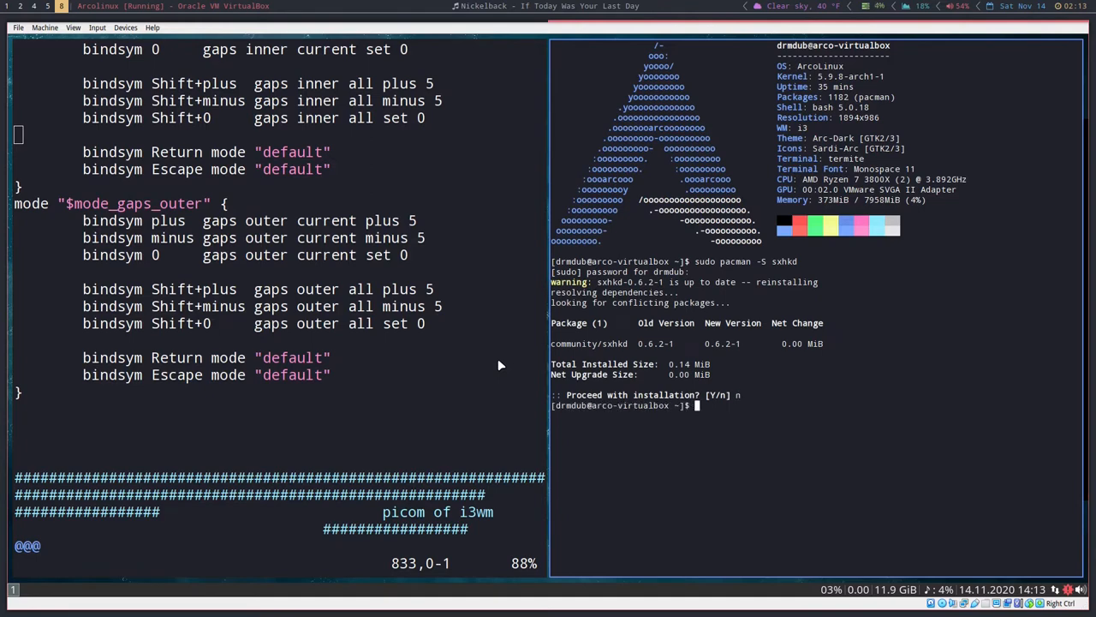
mouse_move(362, 332)
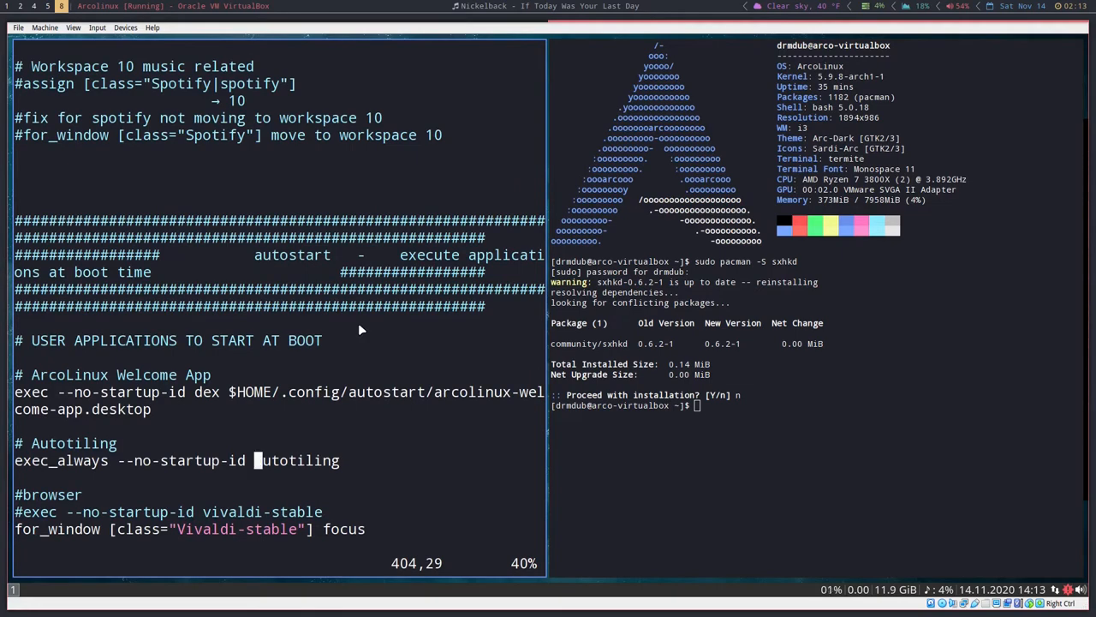
- Add 'exec_always sxhkd' below the Welcome App autostart entry and save the i3 config
scroll("down", 3)
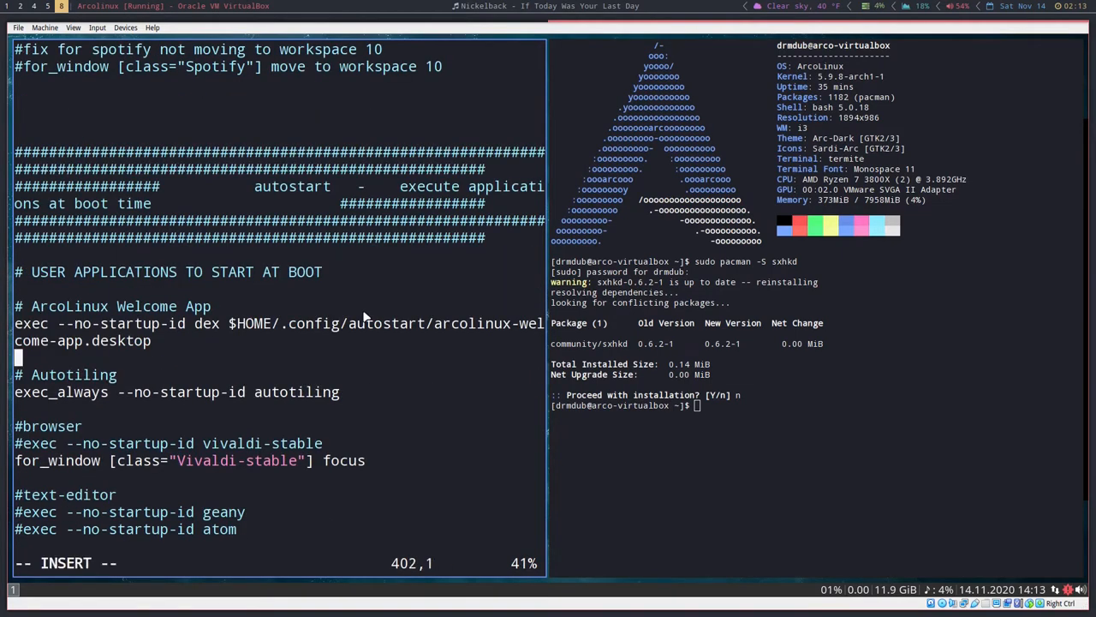
type("e")
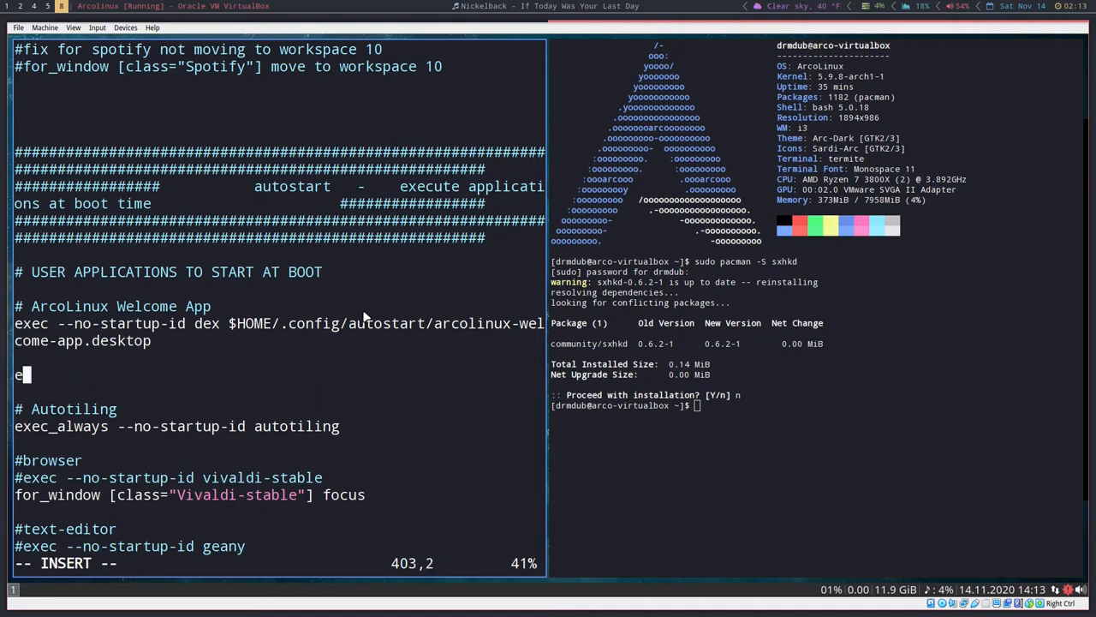
type("xec_a")
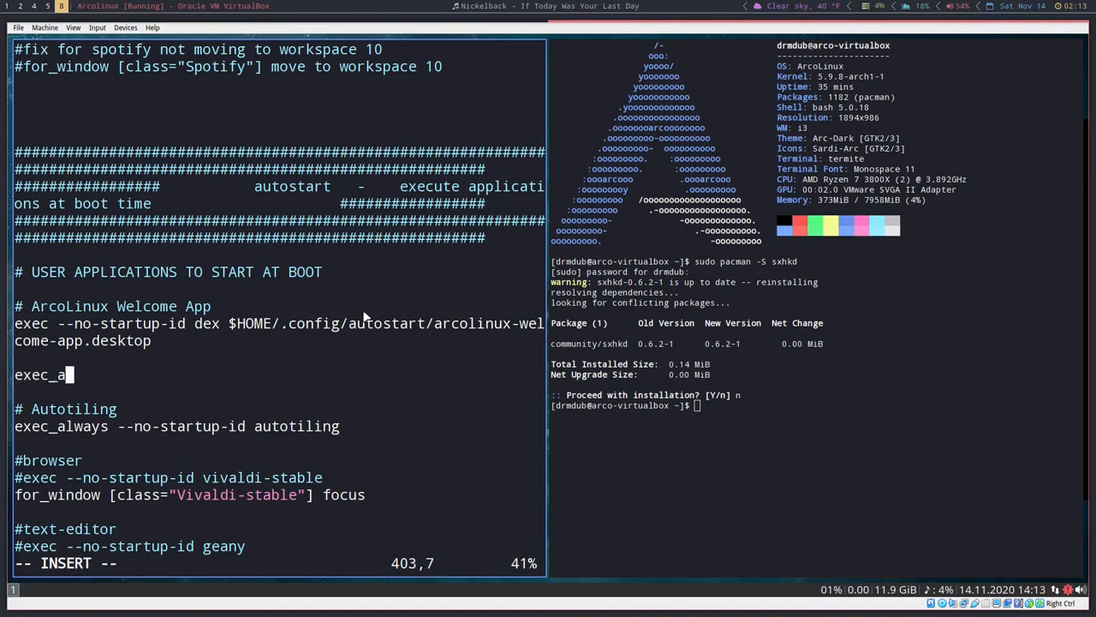
type("lways sx")
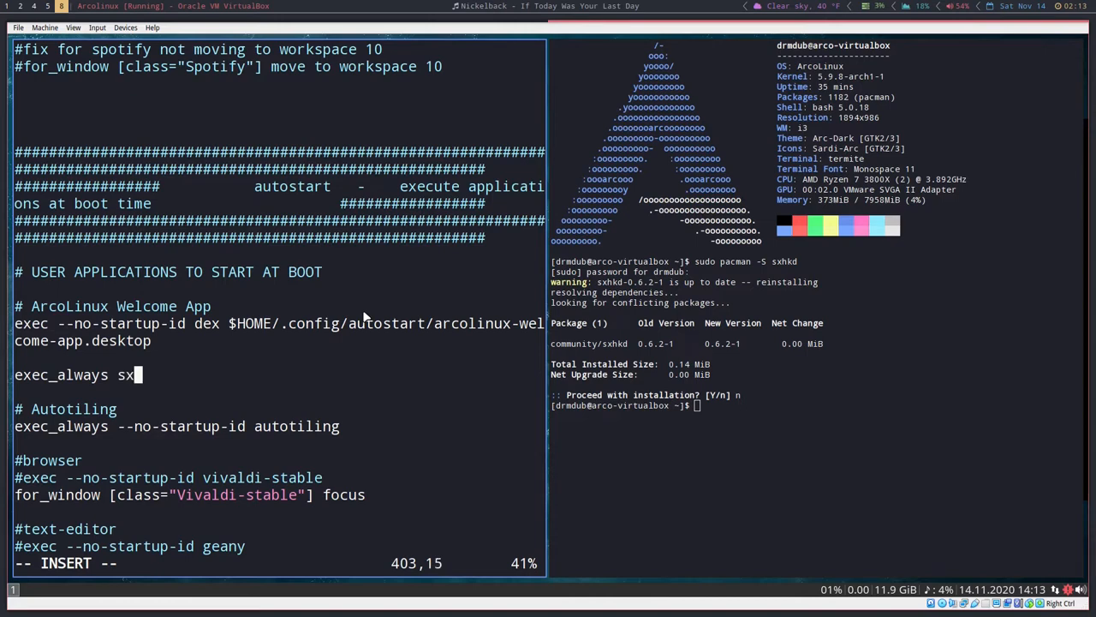
type("hkd")
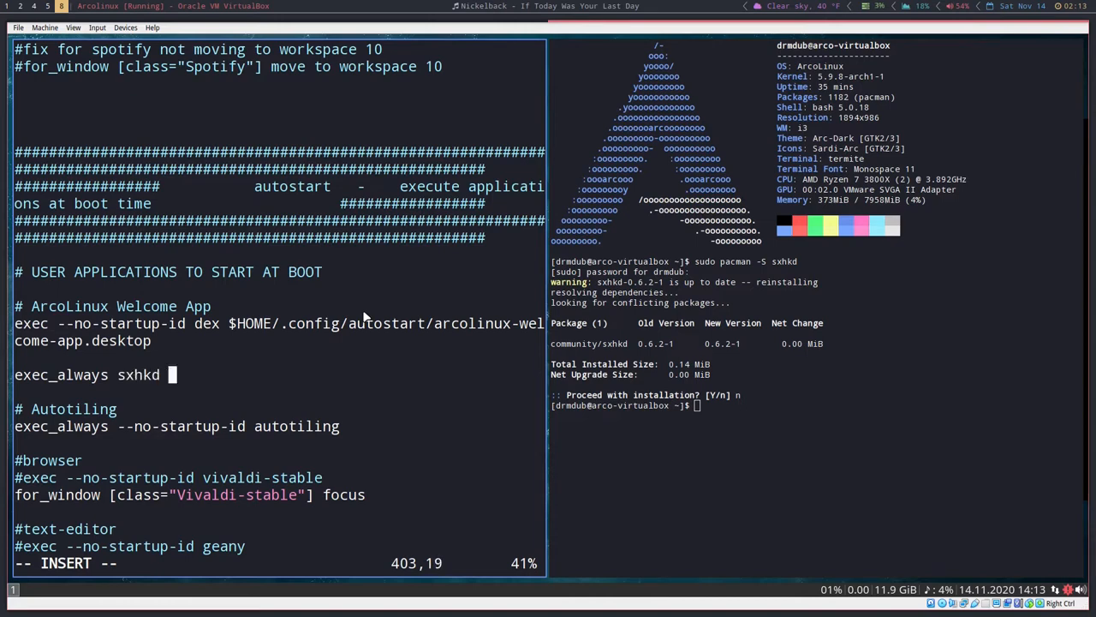
type("&")
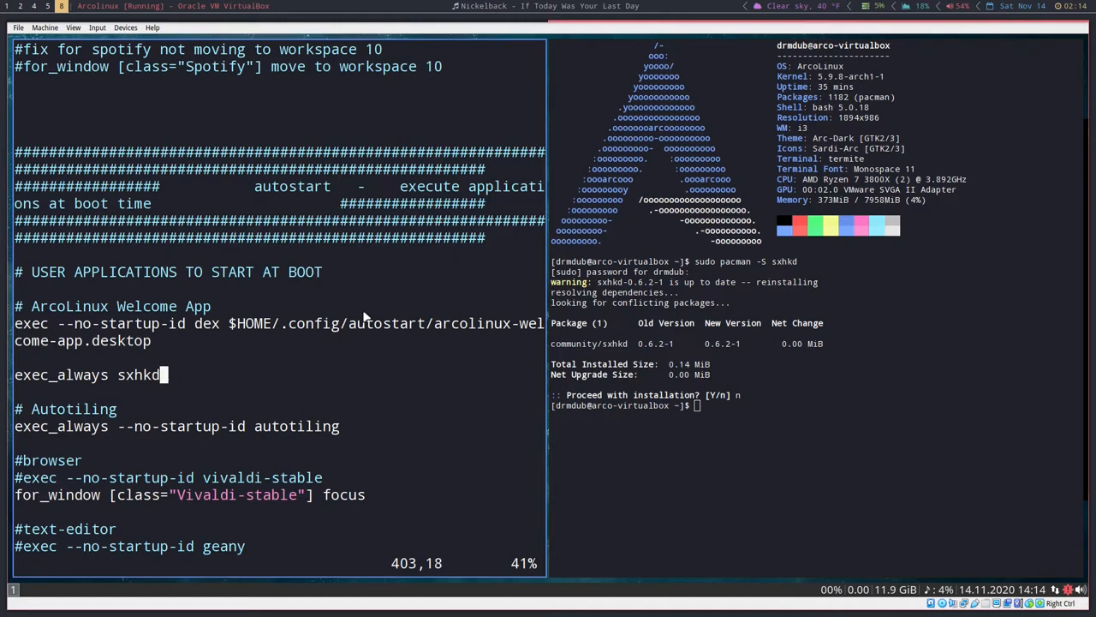
type(":w")
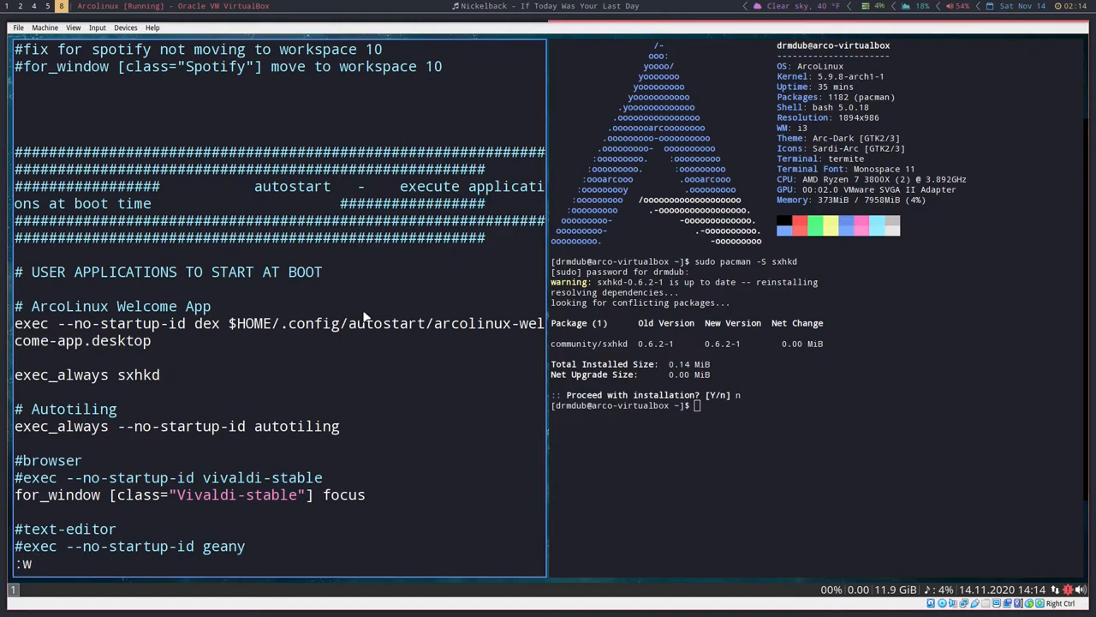
key("Return")
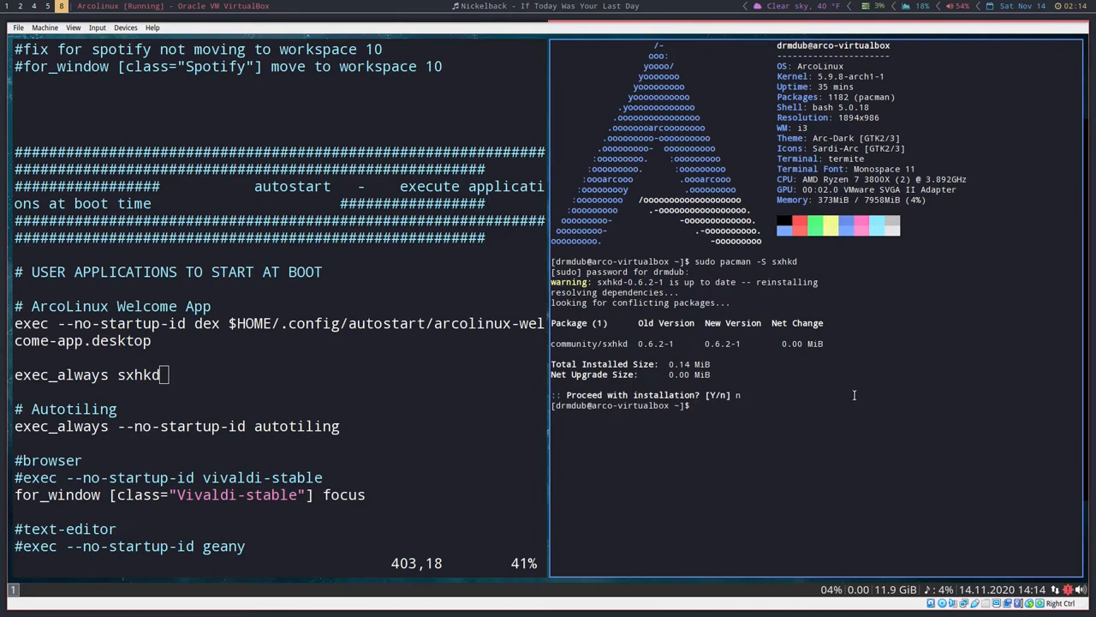
type("cd  .")
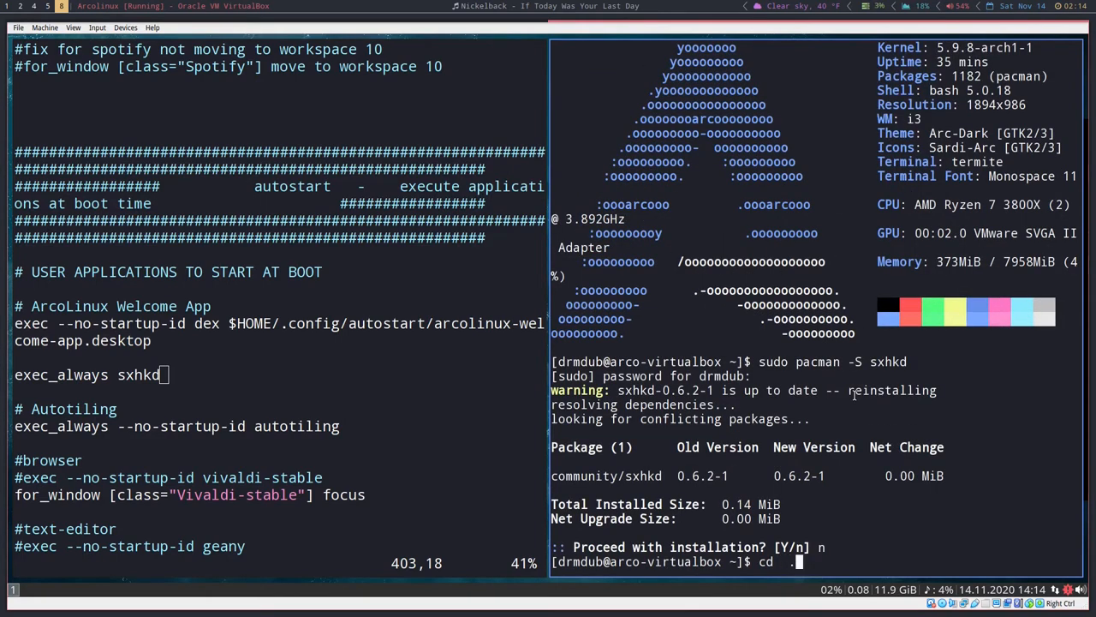
- Create .config/sxhkd with an empty sxhkdrc file and open sxhkdrc in vim
key("Return")
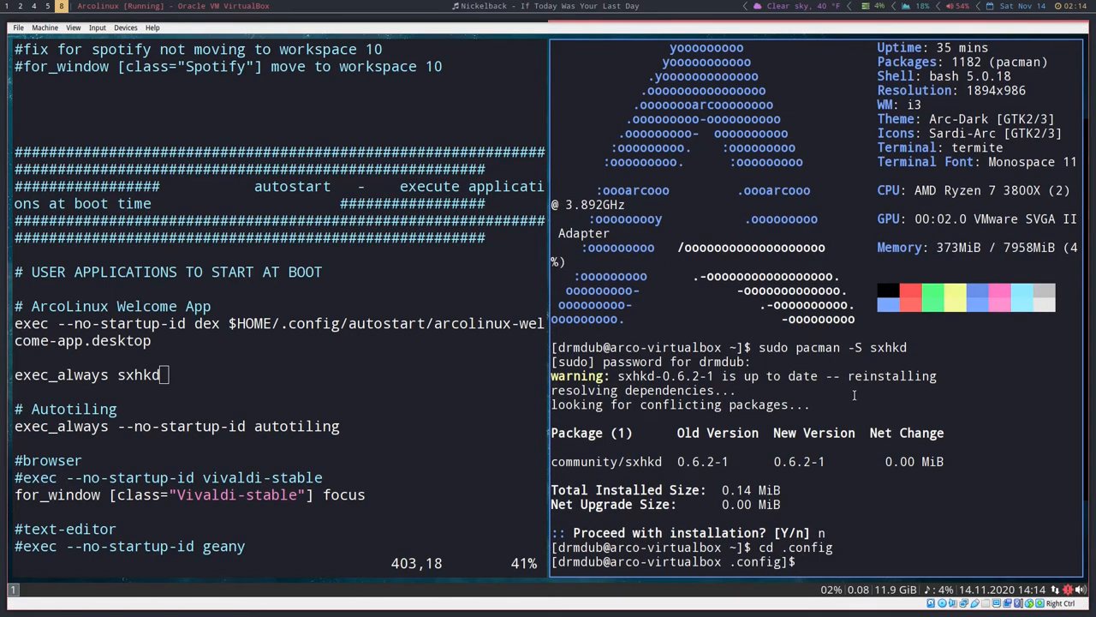
type("mkdir sxh")
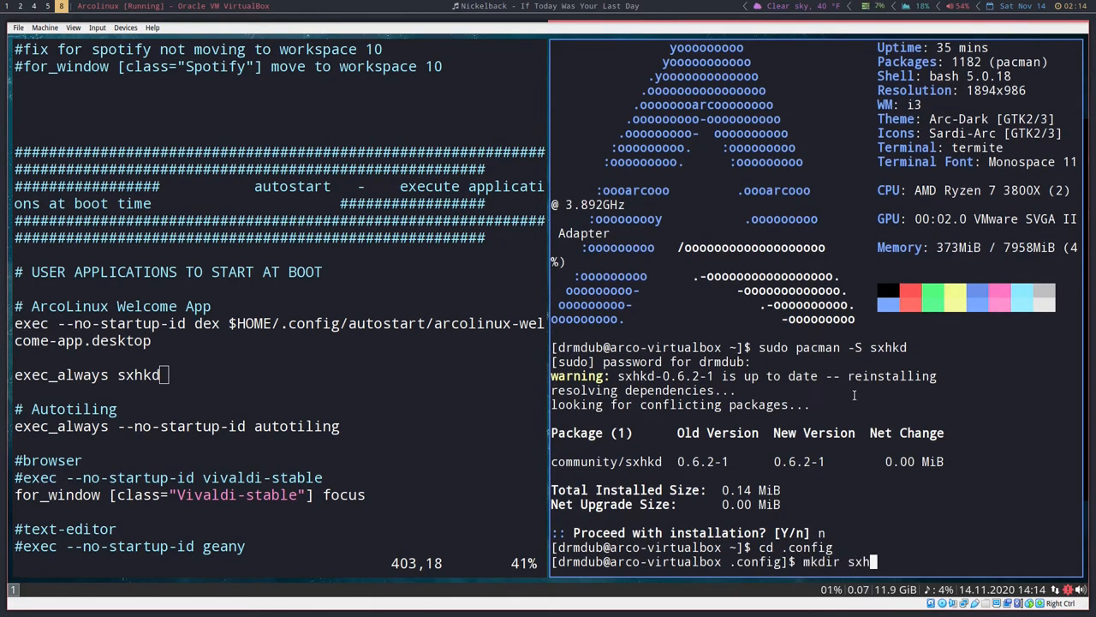
key("Return")
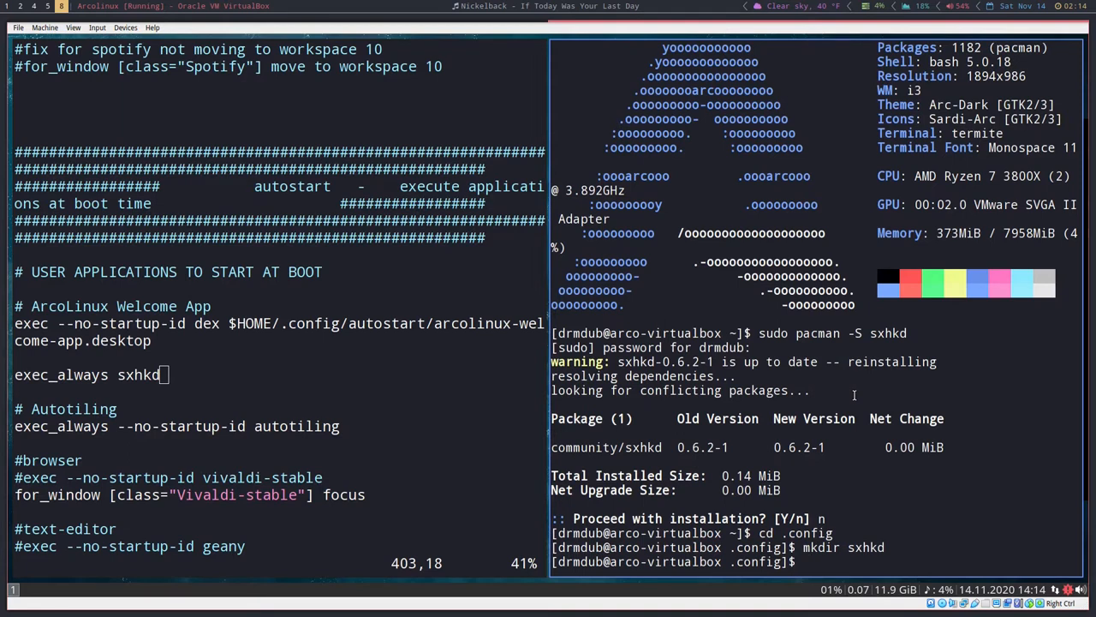
type("cd sxhkd/")
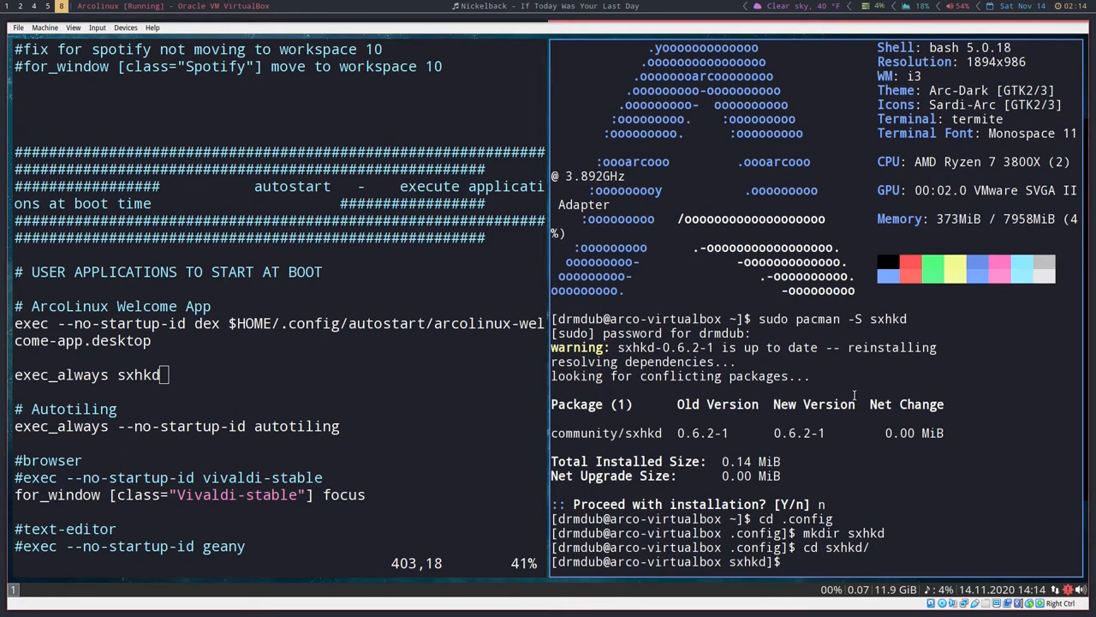
type("t")
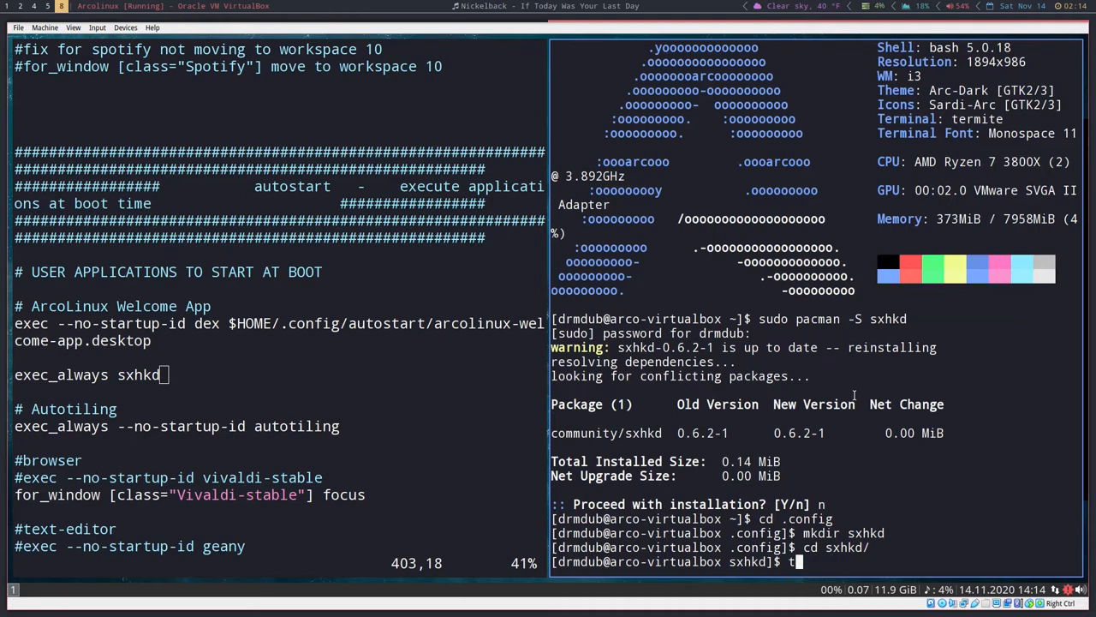
type("ouch")
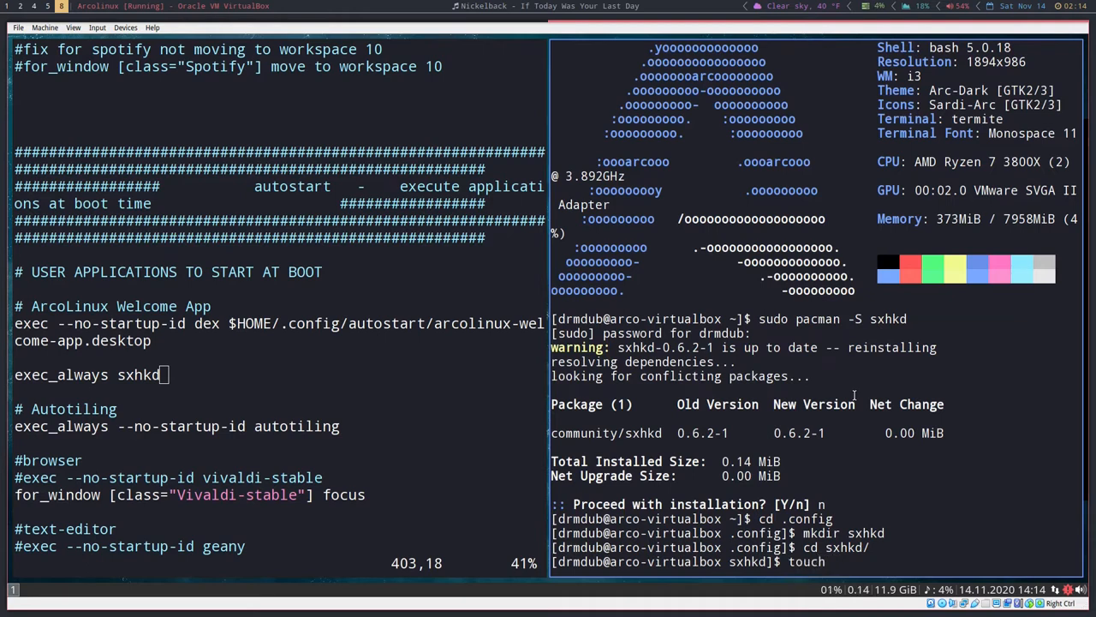
type("sxhkdrc")
type("v")
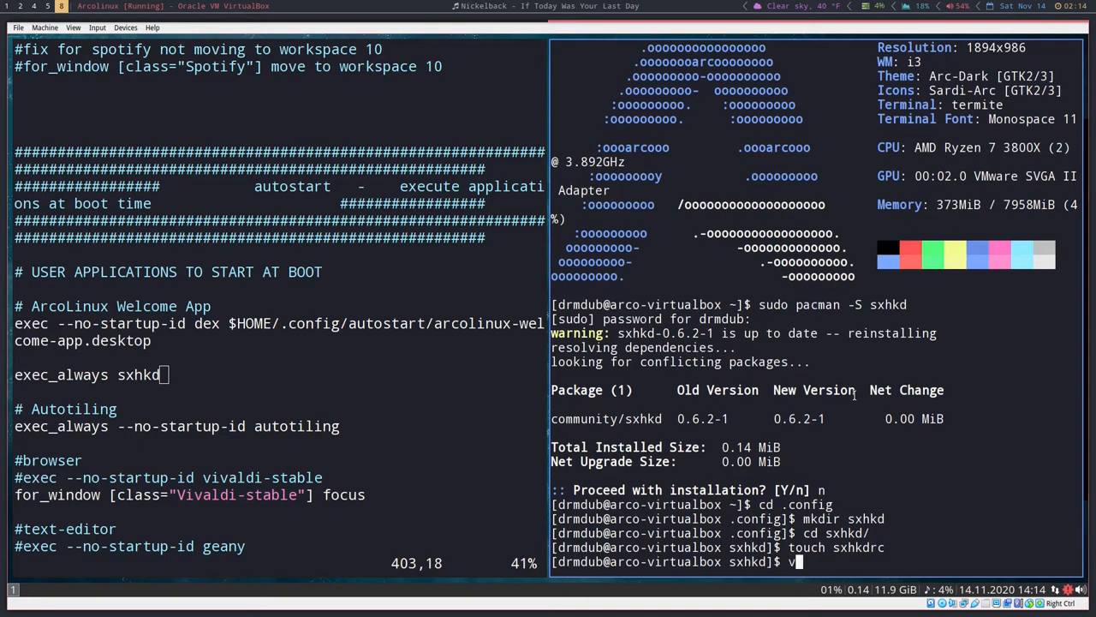
type("im sxh")
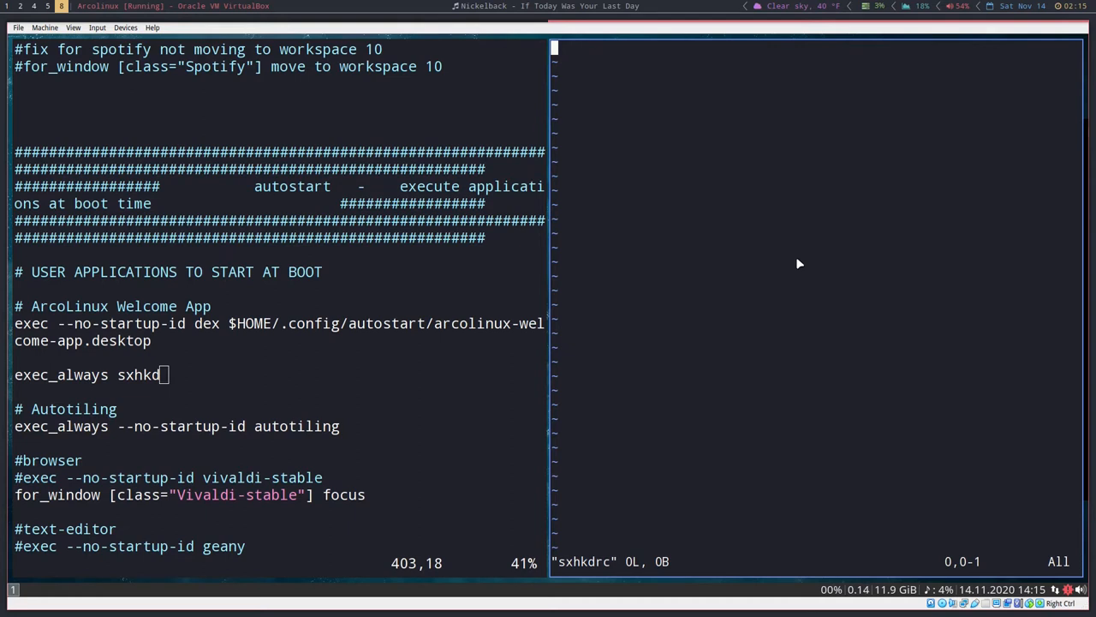
- Bind super + Escape to 'pkill -USR1 -x sxhkd' to reload sxhkd
type("super + Es")
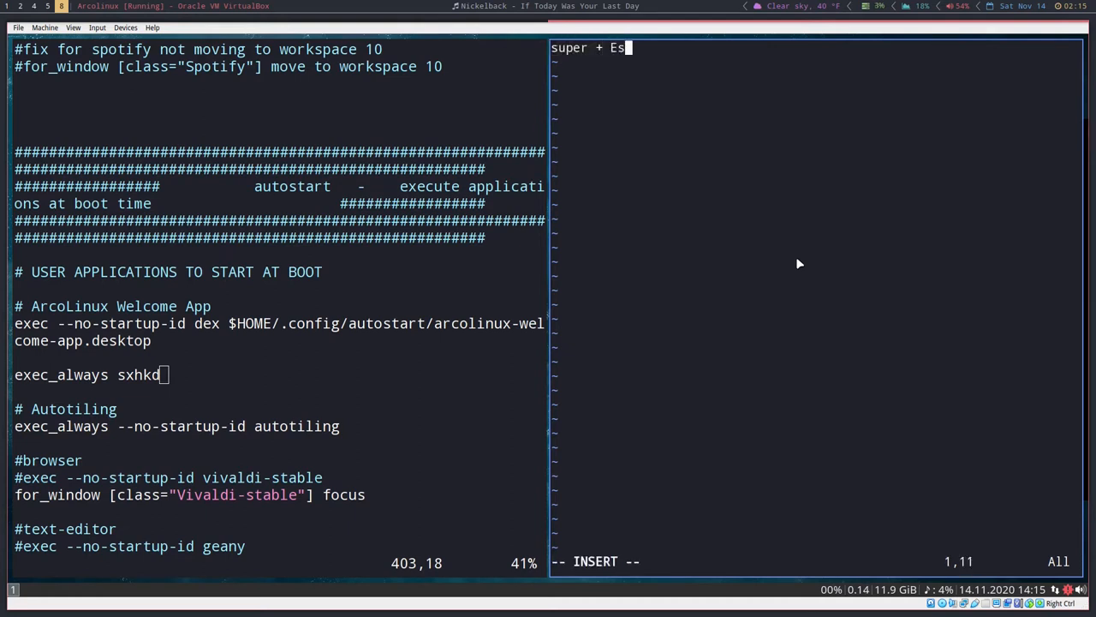
type("cape")
type("pkill")
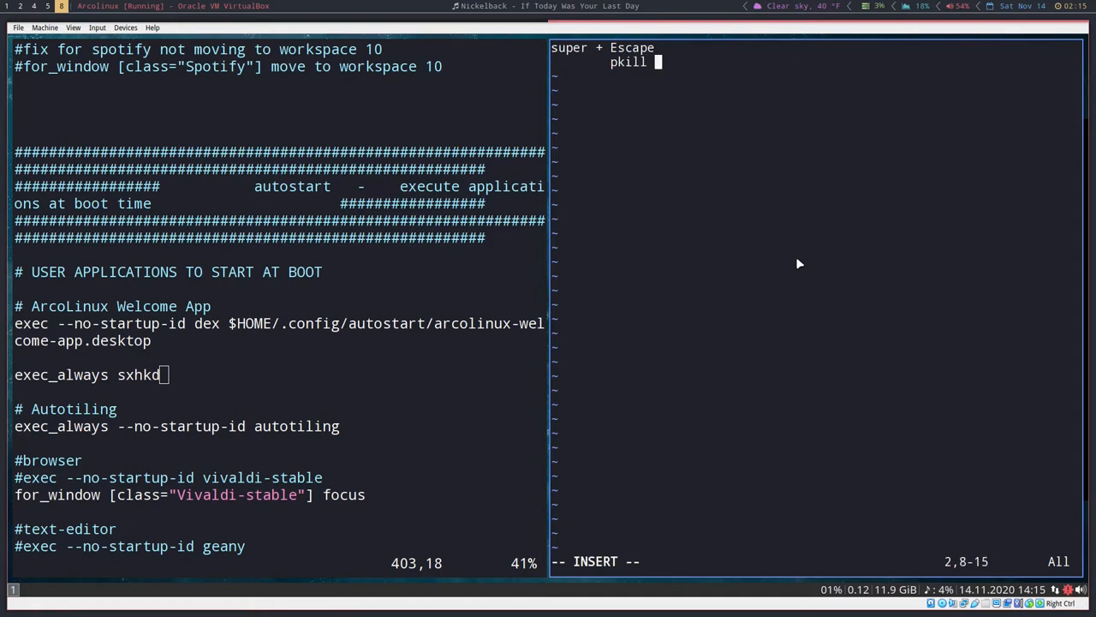
type("-USR")
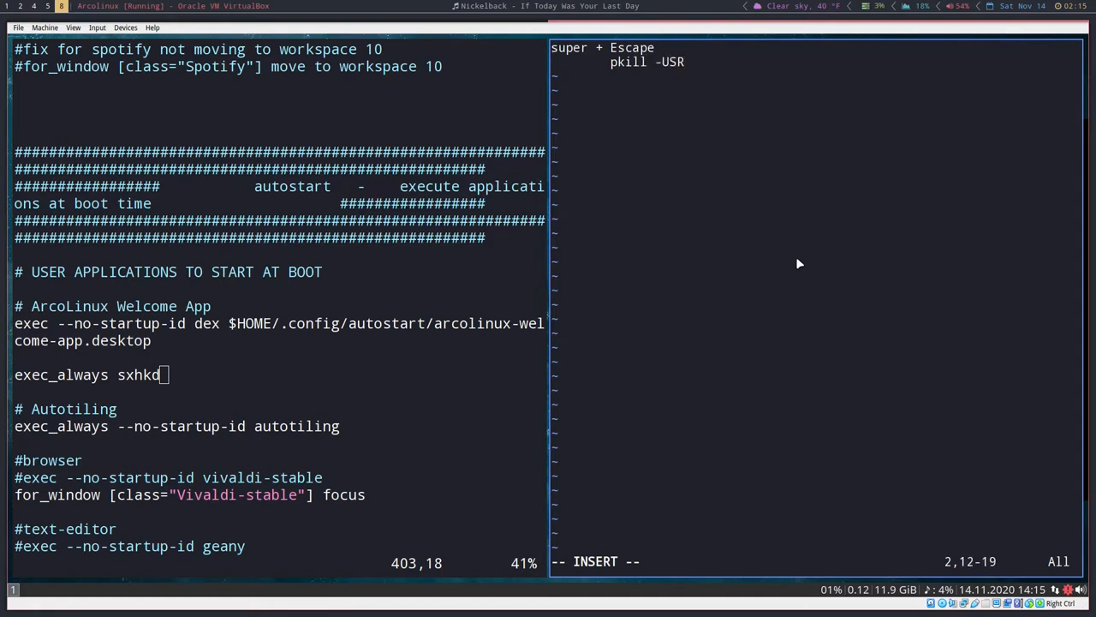
type("1 -x")
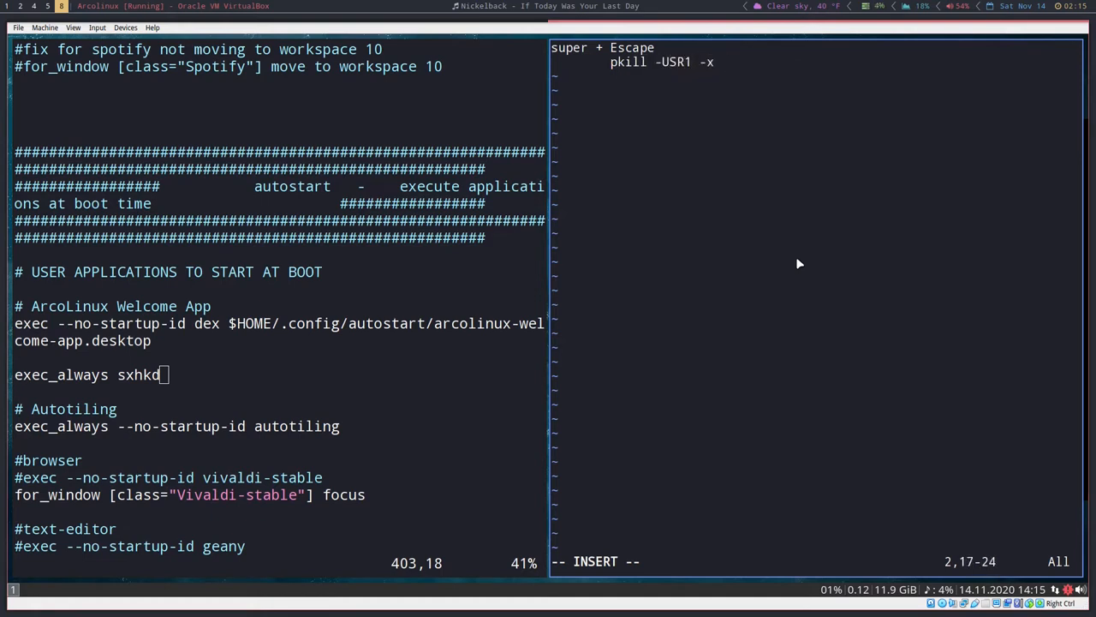
type("sxhkd")
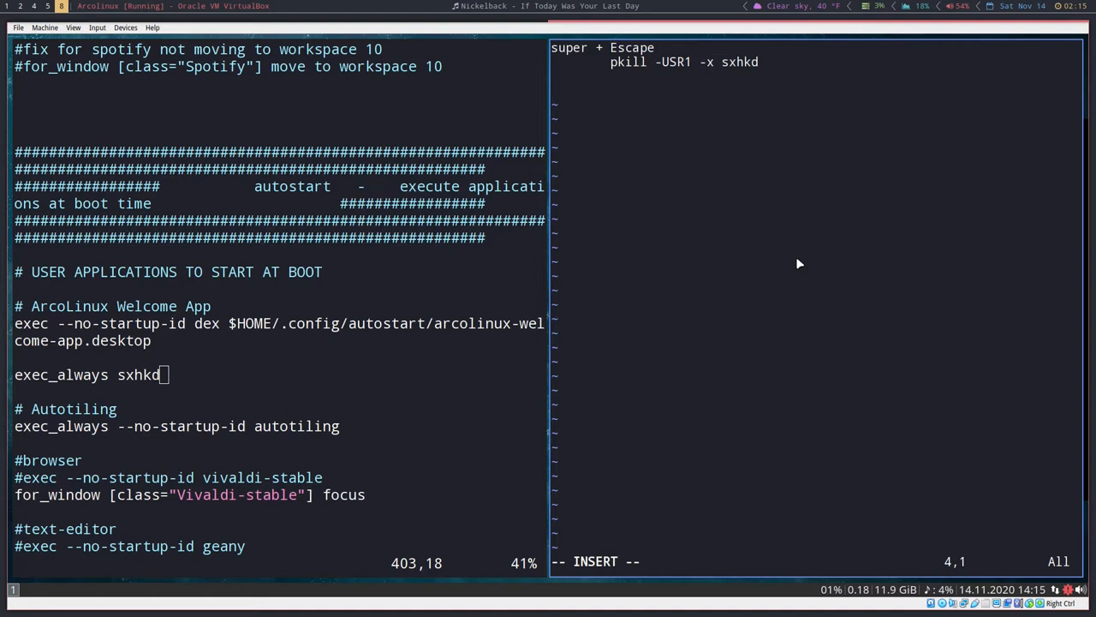
- Bind super + Return to launch termite, leaving a blank line after it
type("super + R")
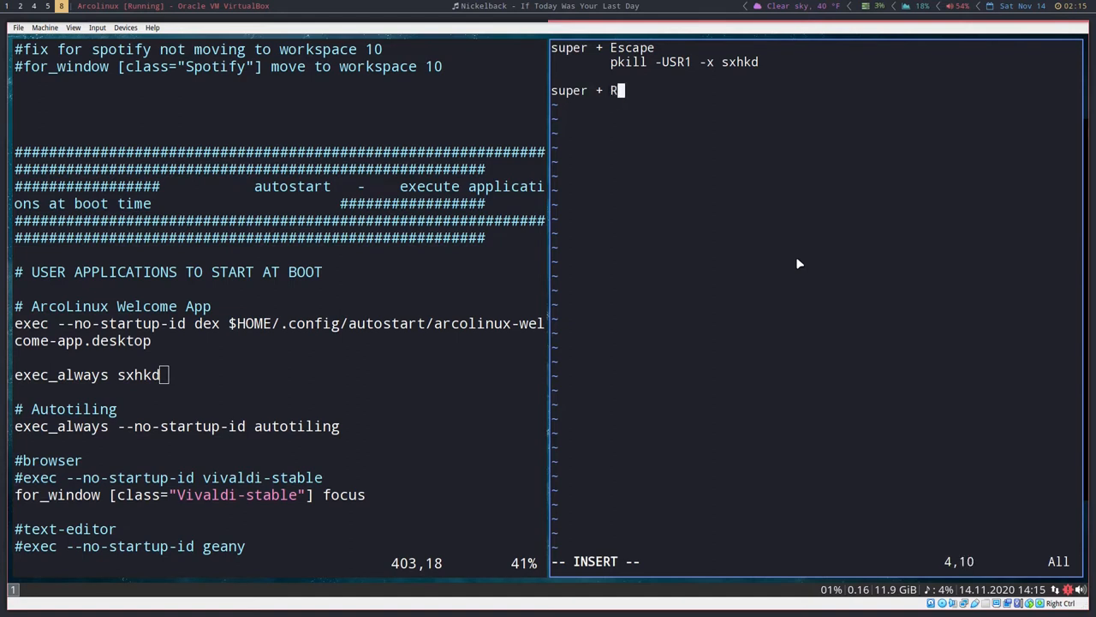
type("eturn")
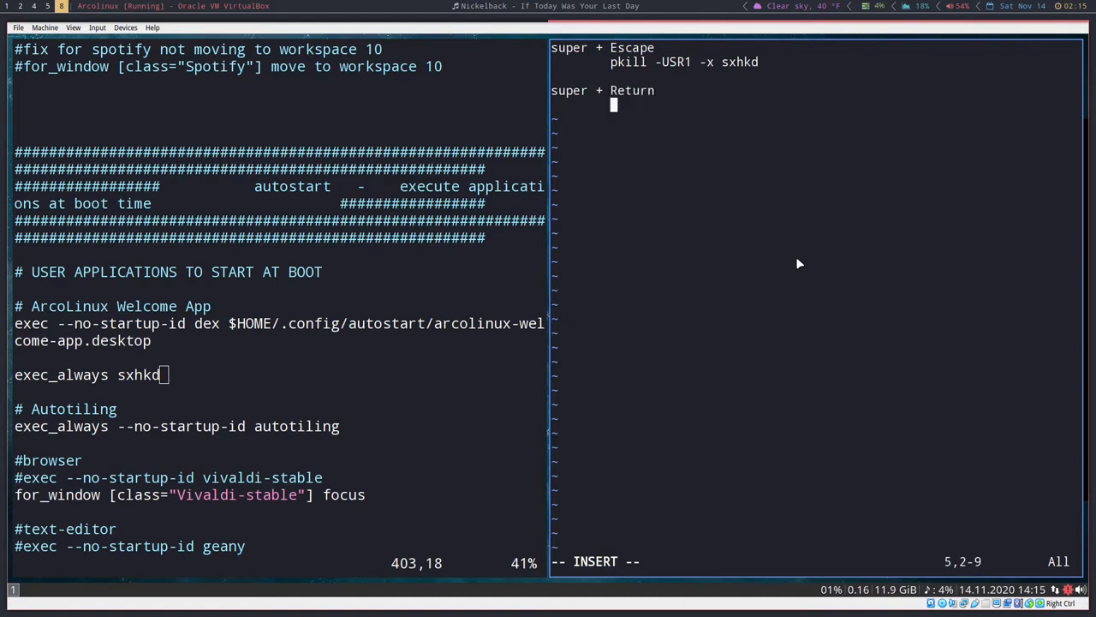
type("termite")
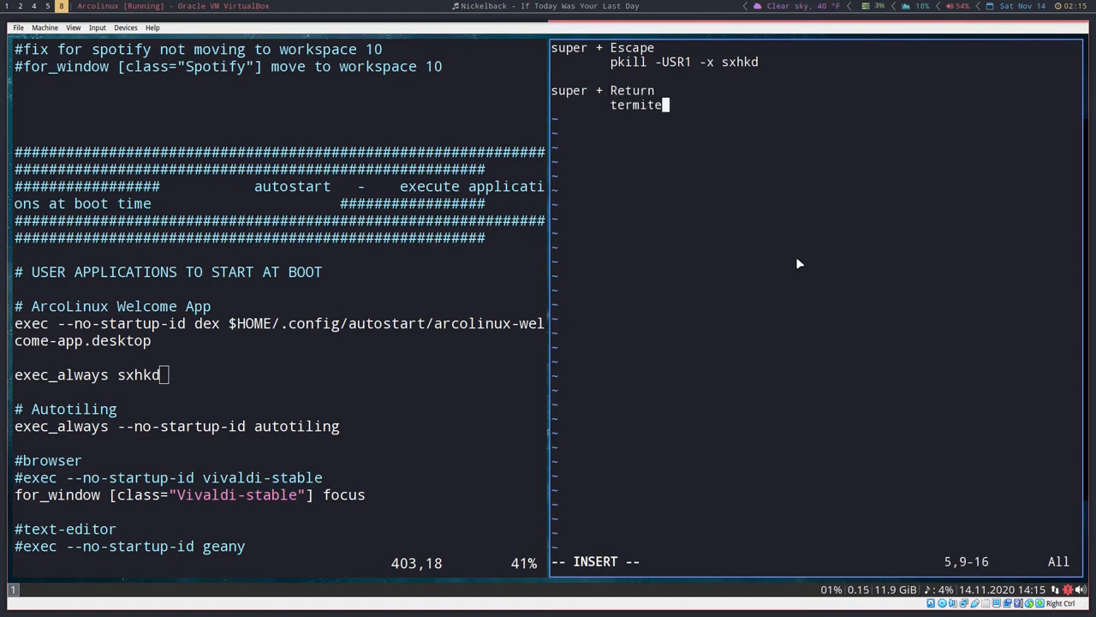
key("Return")
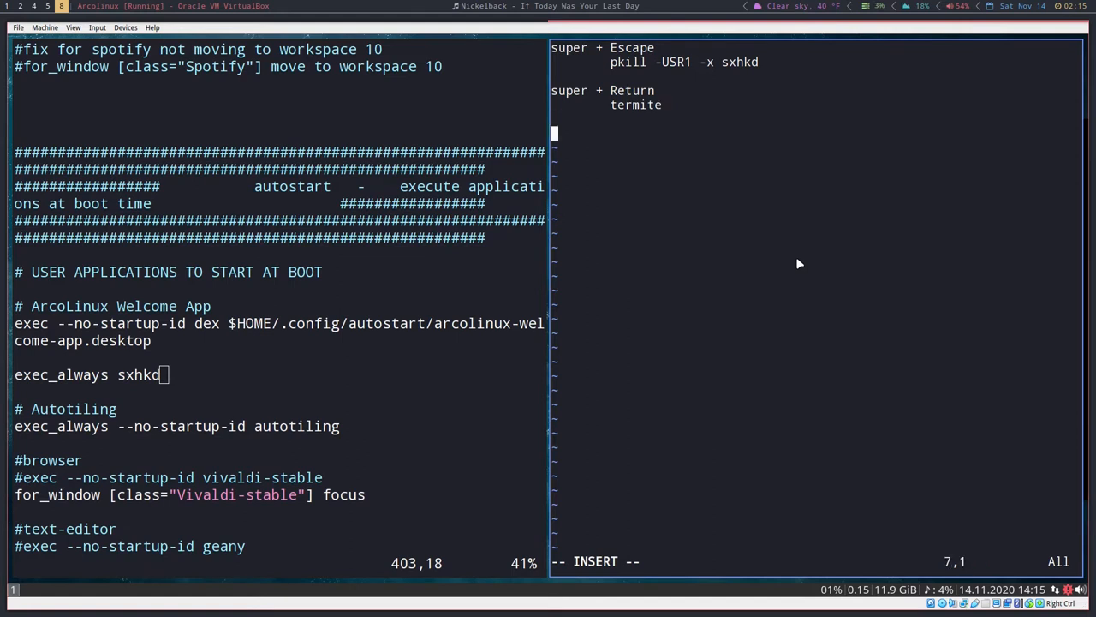
- Bind super + shift + d to 'demu run'
type("super +s")
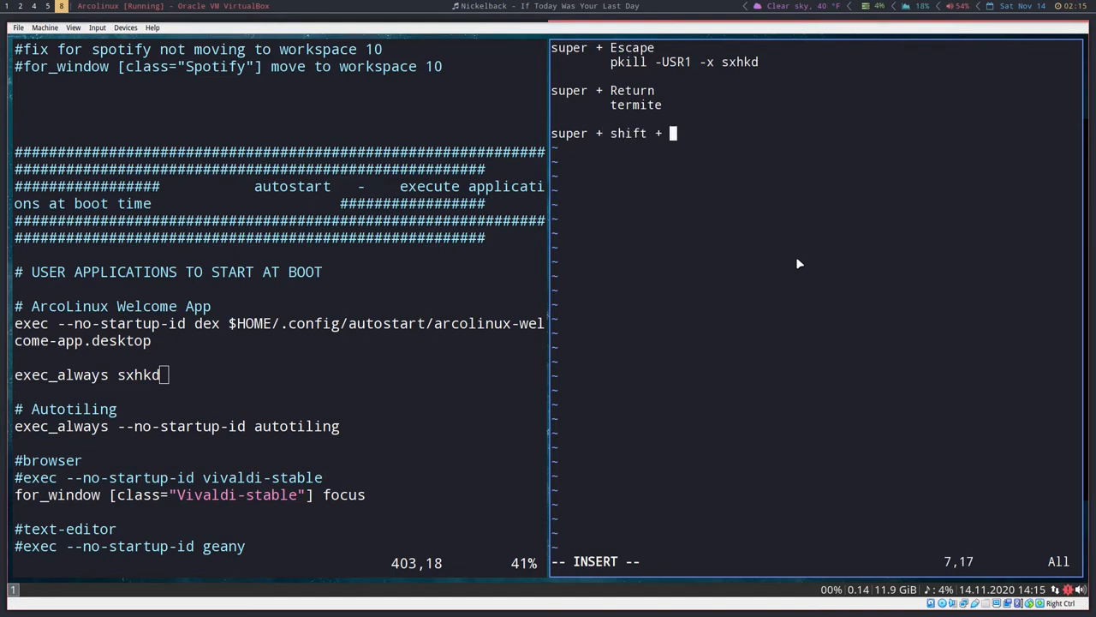
type("d")
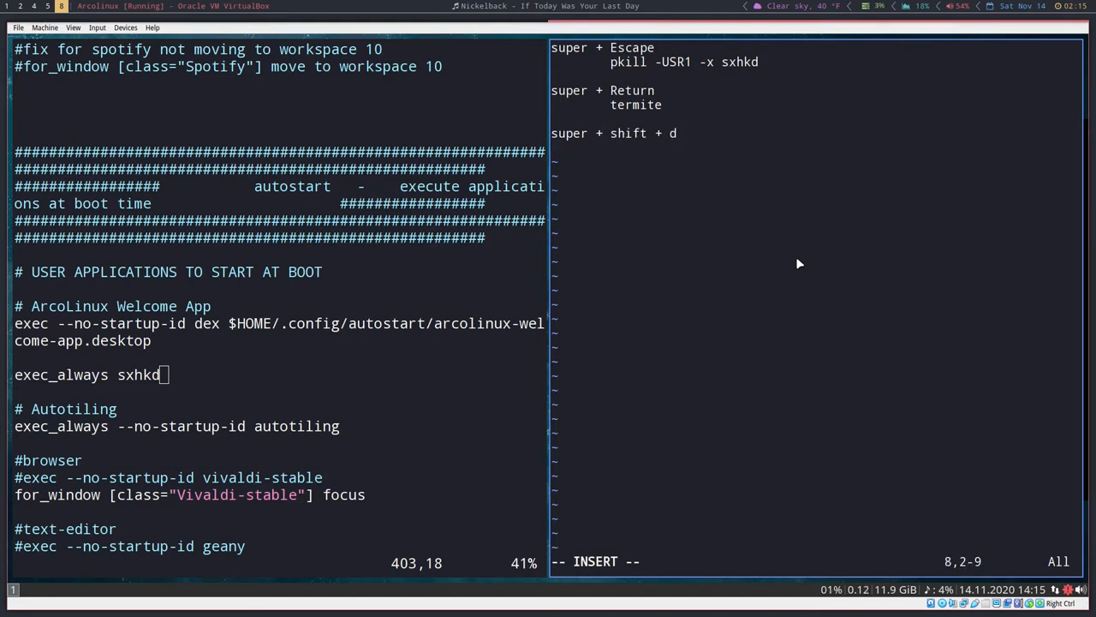
type("demu run")
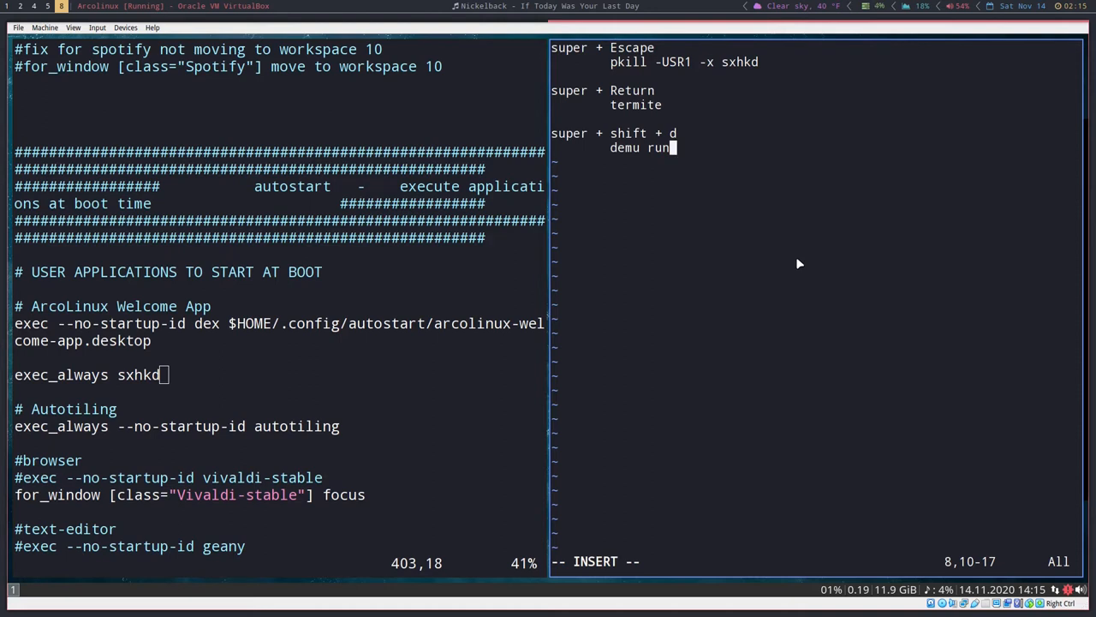
- Bind super + q to 'i3-msg kill'
type("s")
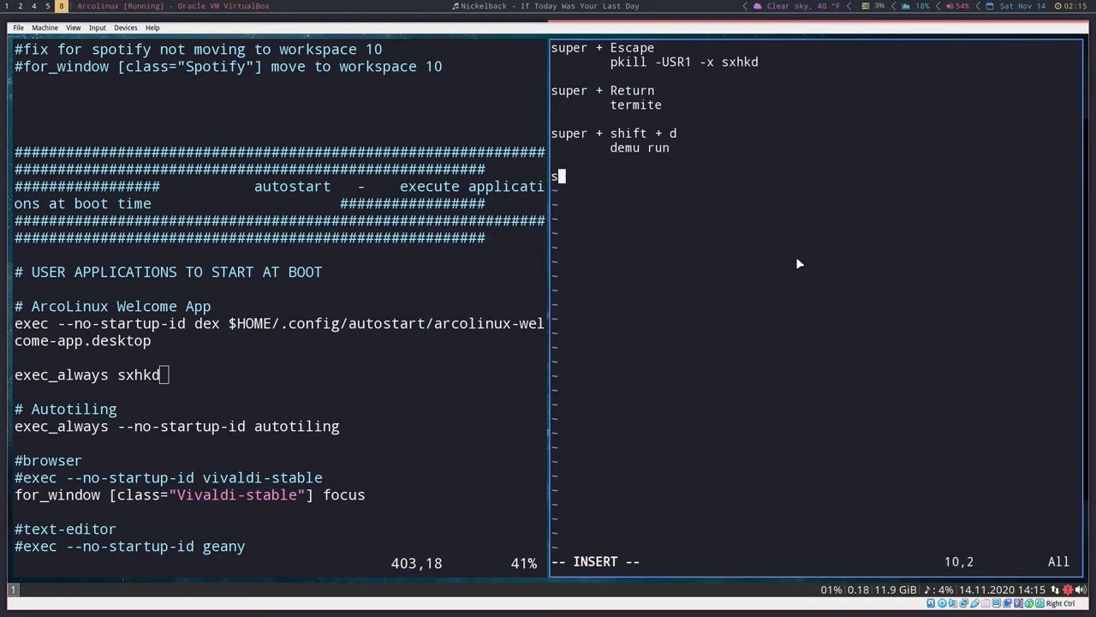
type("uper + q")
type("i3-msg")
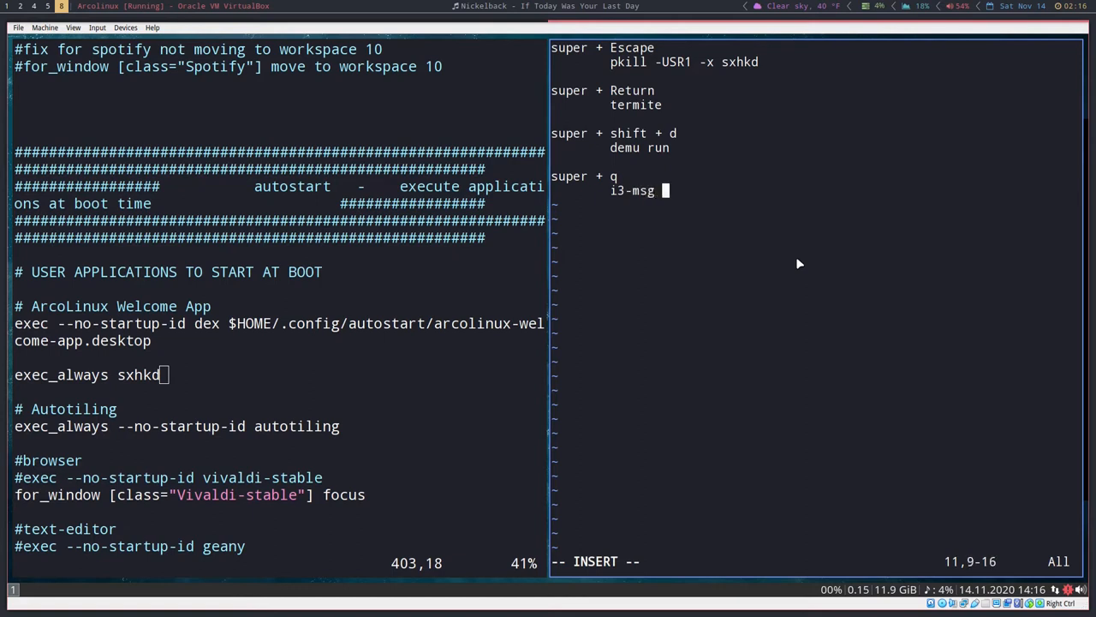
type("kill")
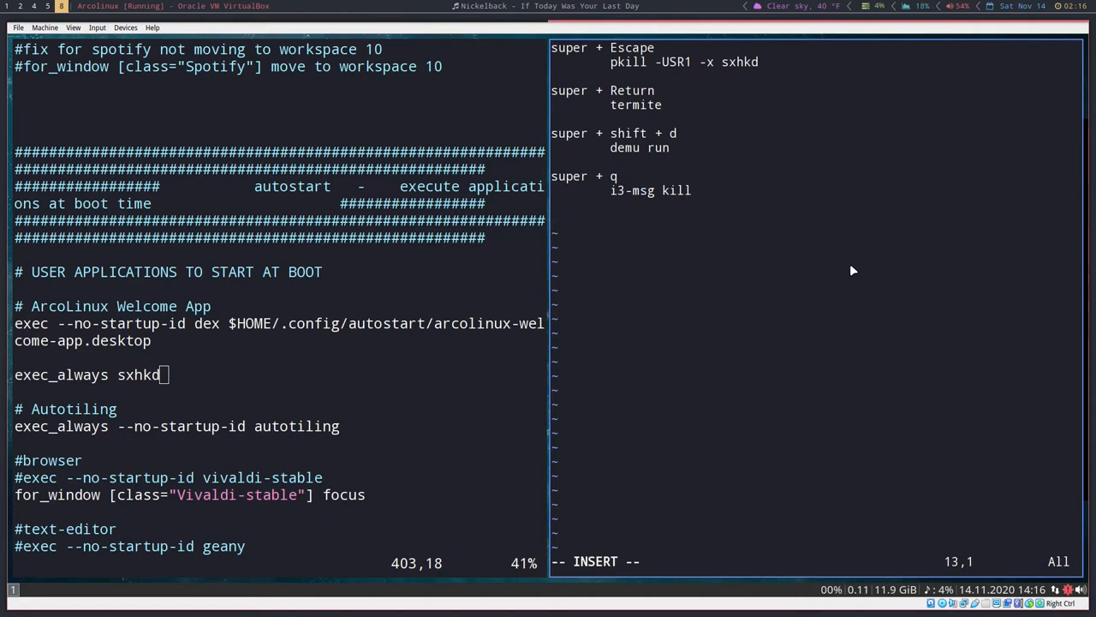
- Map super + {1-9,0} to 'i3-msg workspace {1-9,10}' in sxhkdrc
type("s")
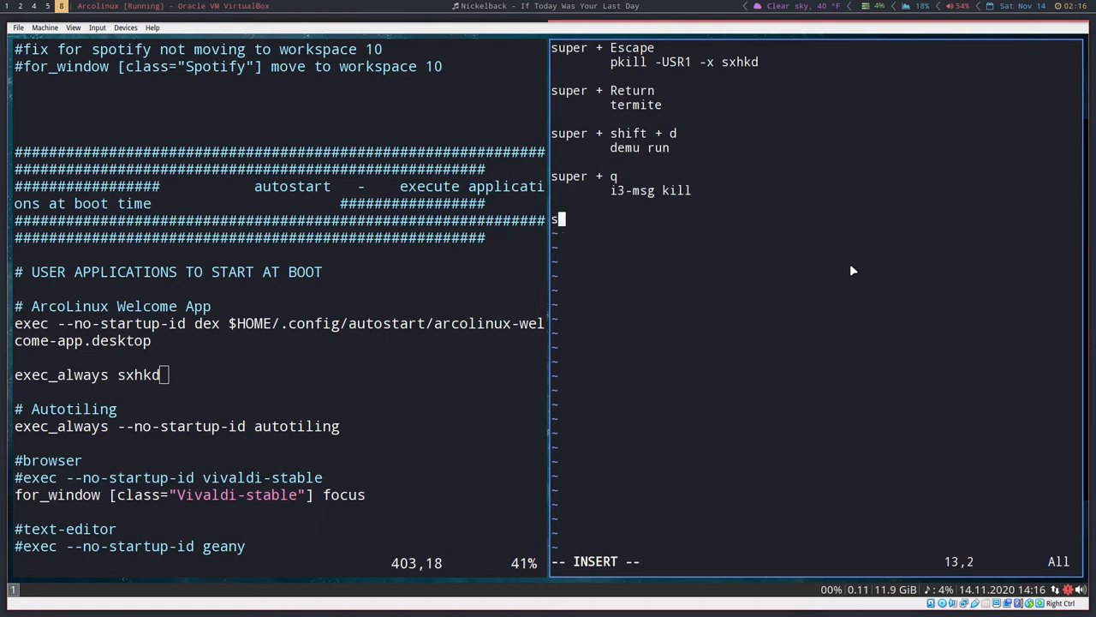
type("uper +")
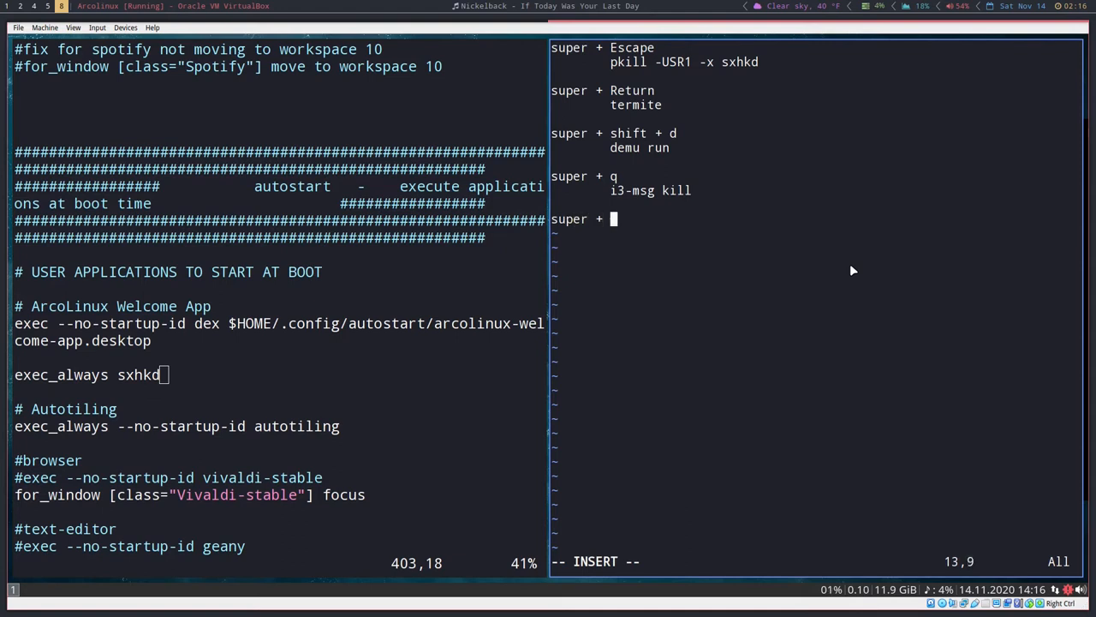
type("{")
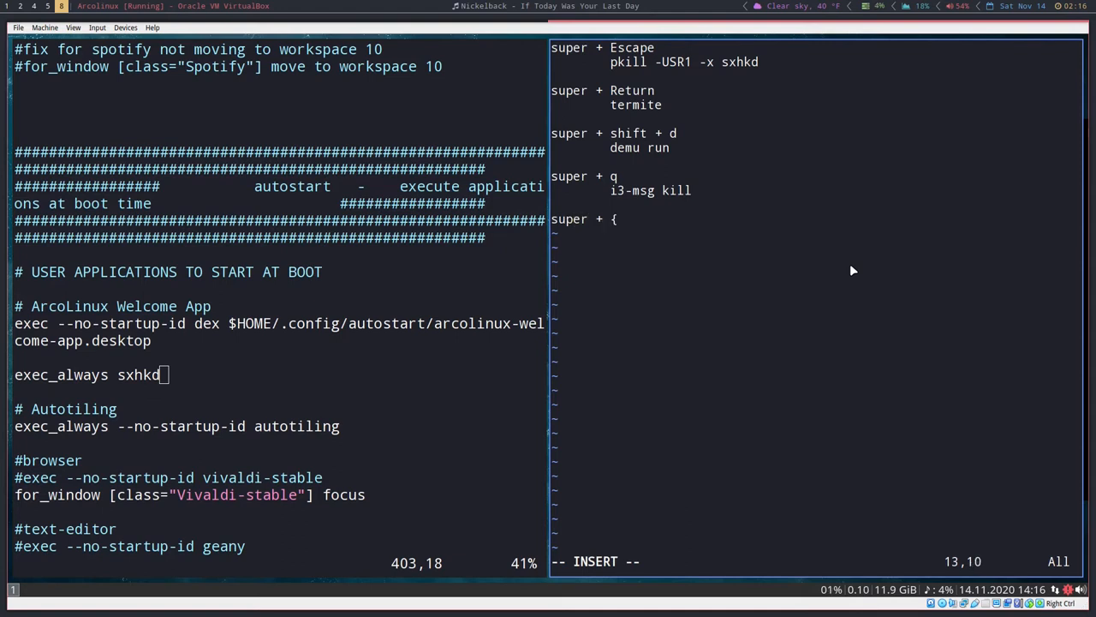
type("1-")
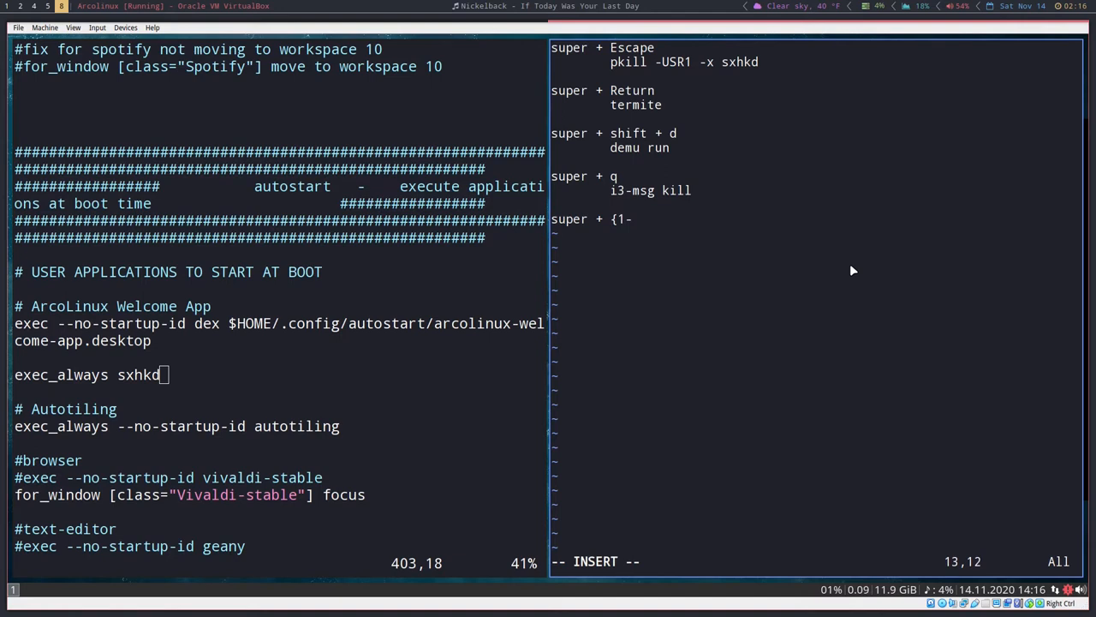
type("9,")
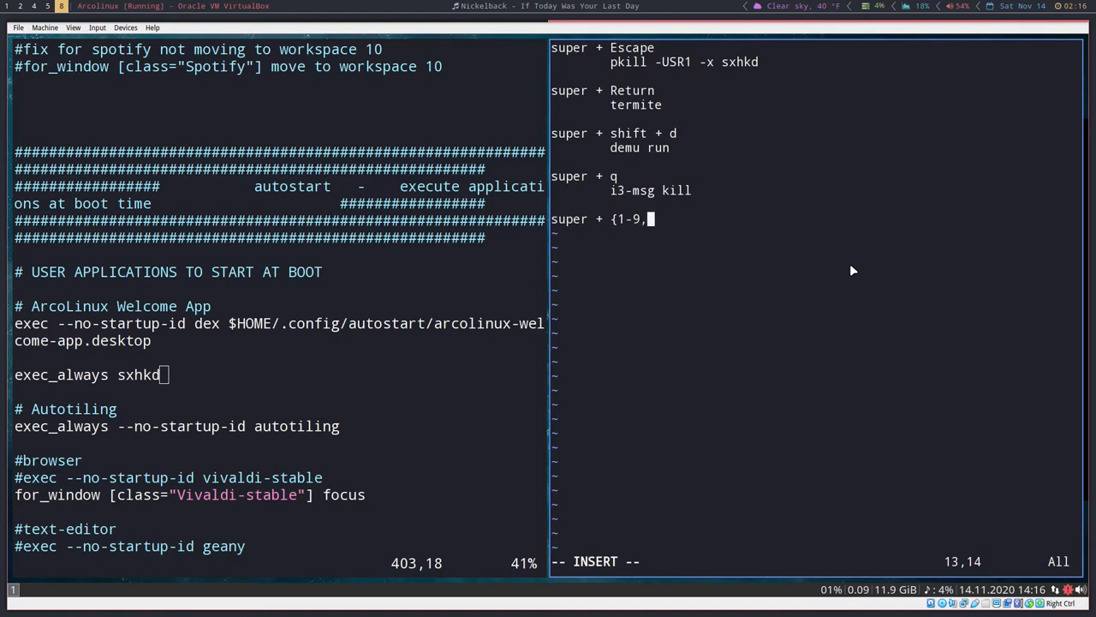
type("0")
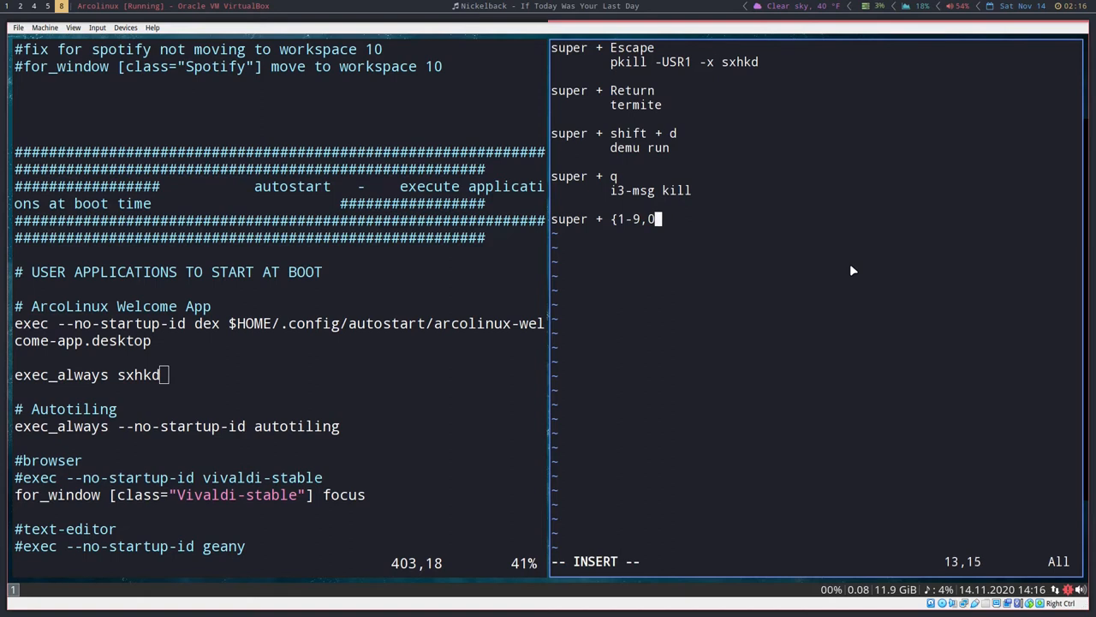
type("}")
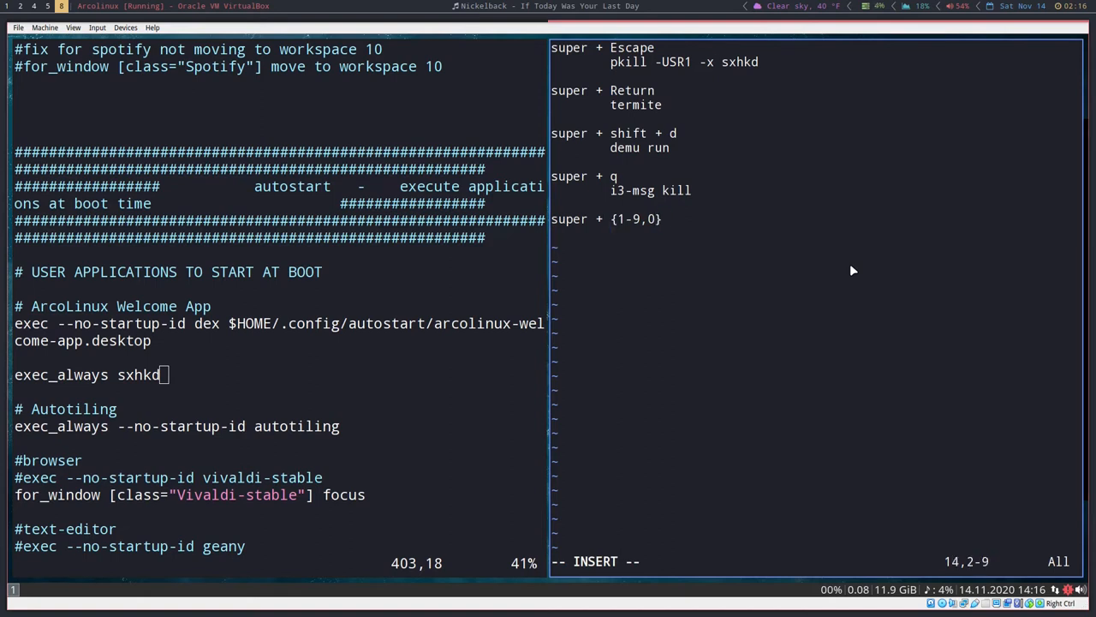
type("i3-msg")
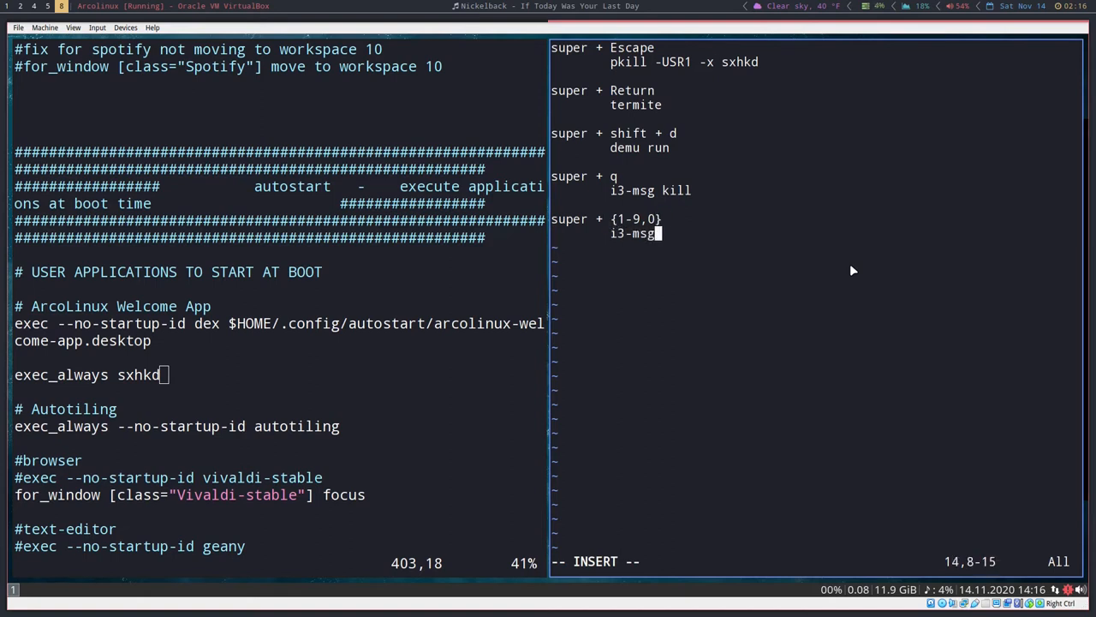
type("workspace")
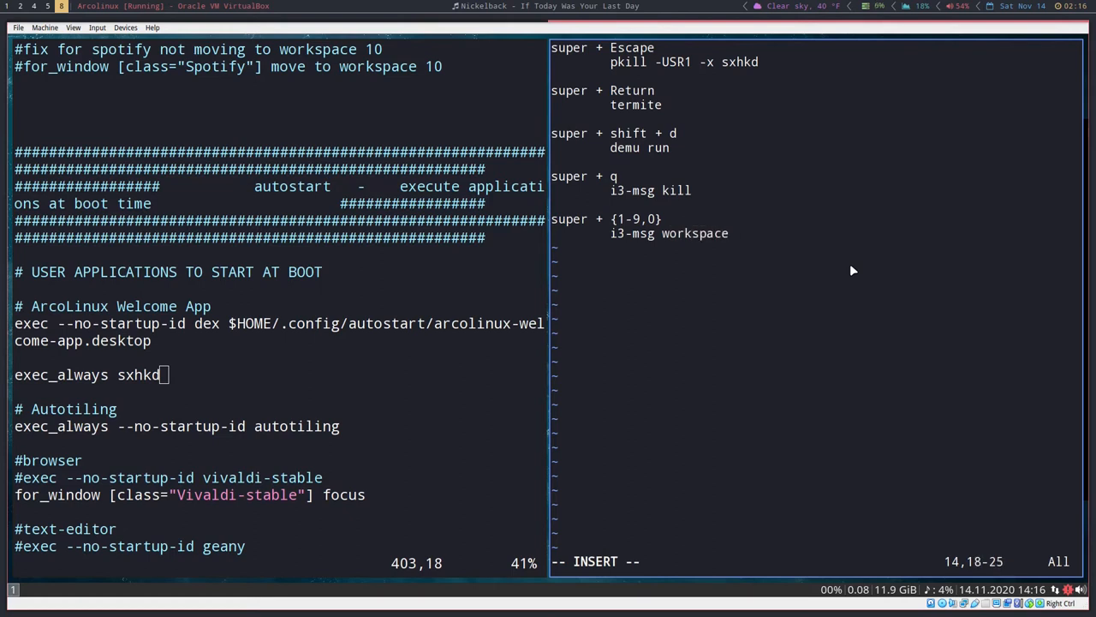
type("{")
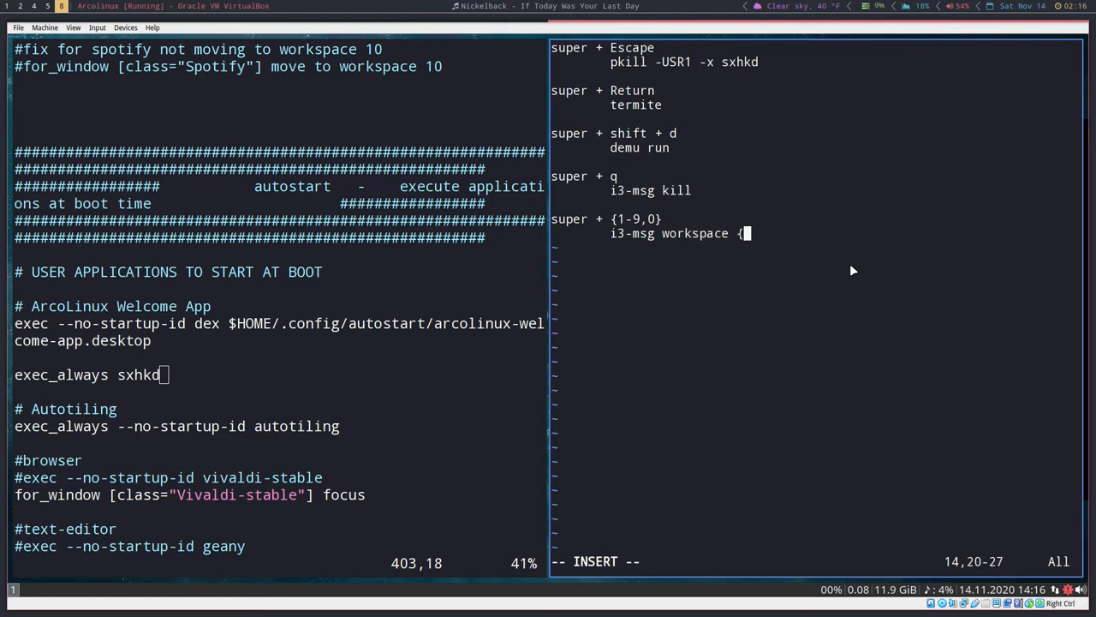
type("{1-9,")
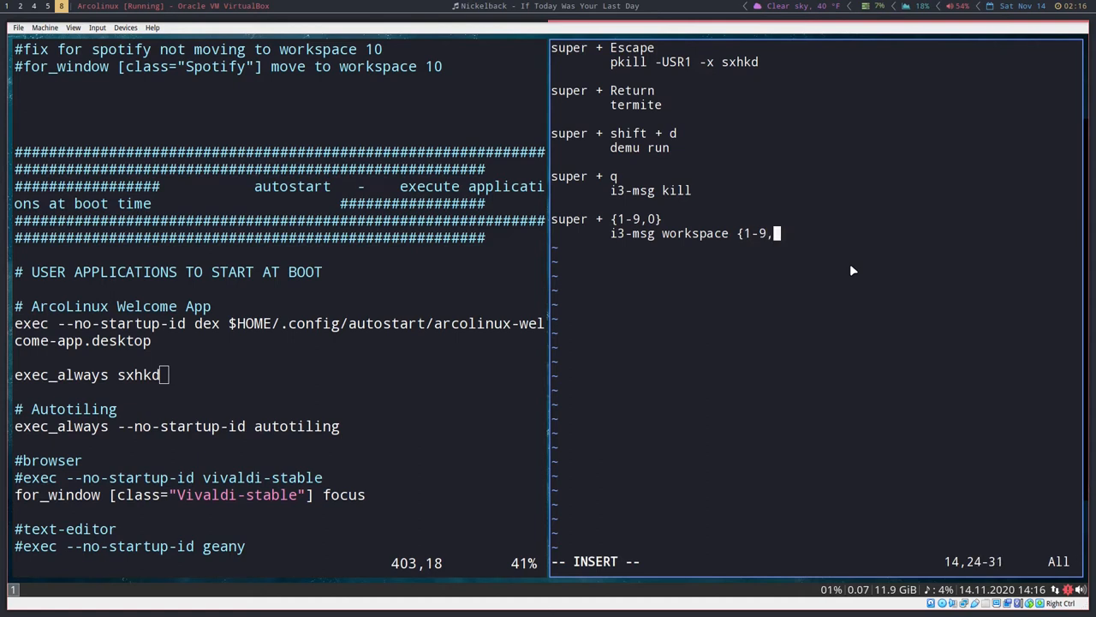
type("10}")
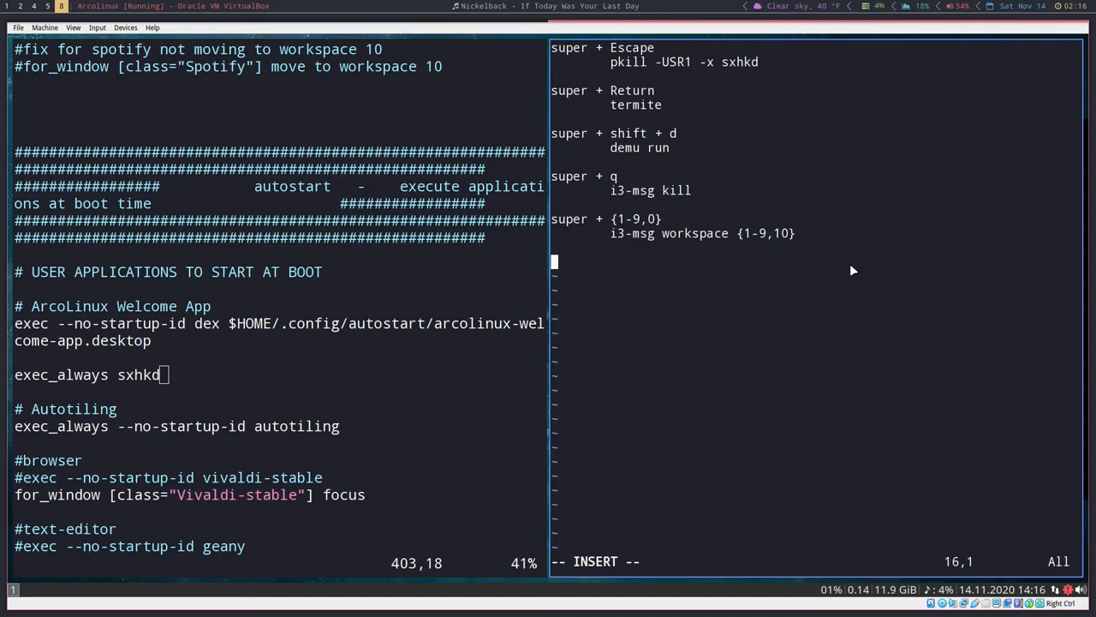
scroll("up", 3)
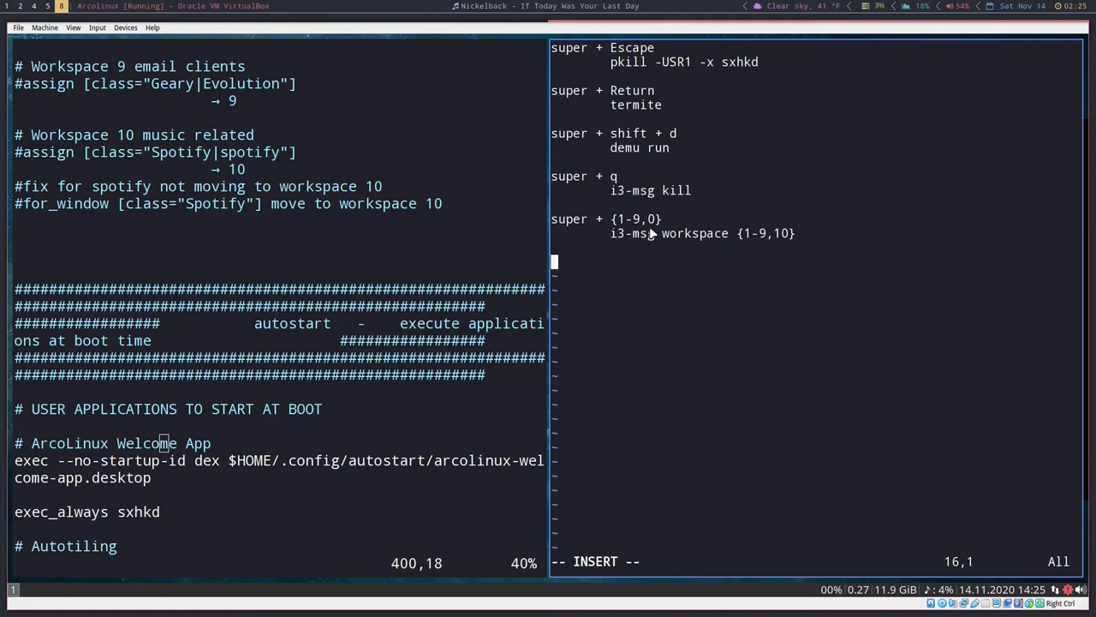
mouse_move(360, 321)
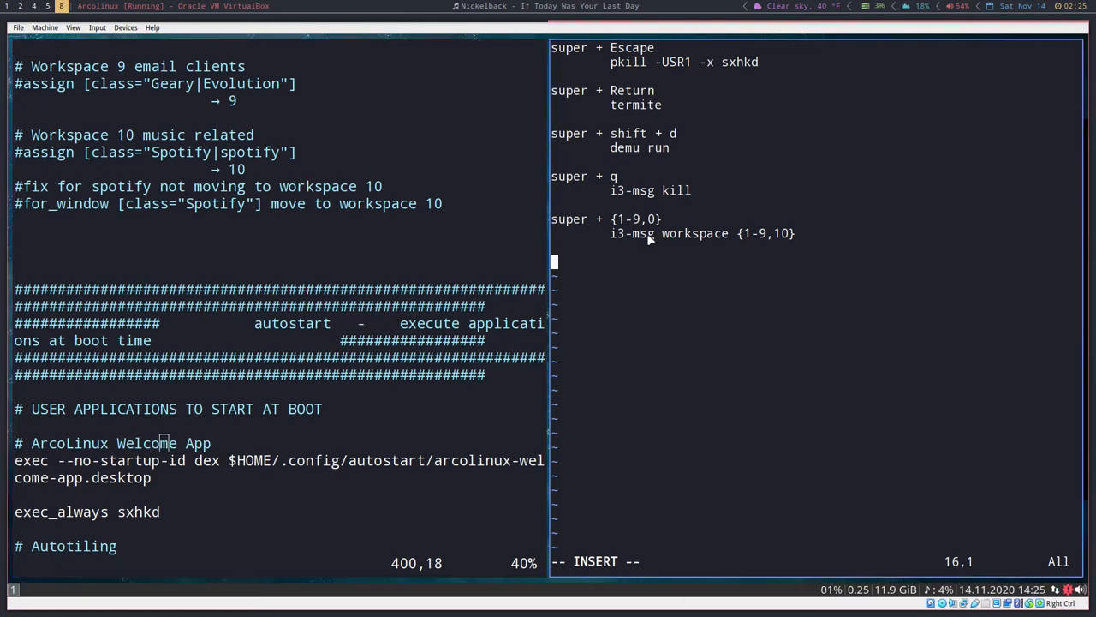
- Type the mod + f binding running 'i3-msg fullscreen toggle', then start a new line
scroll("up", 3)
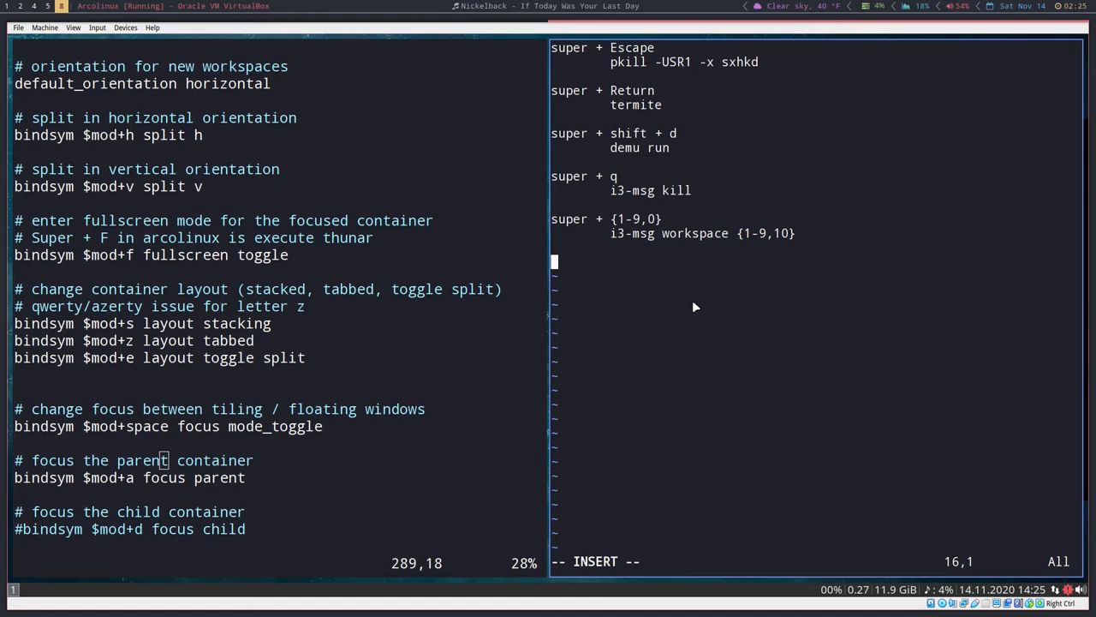
type("mod")
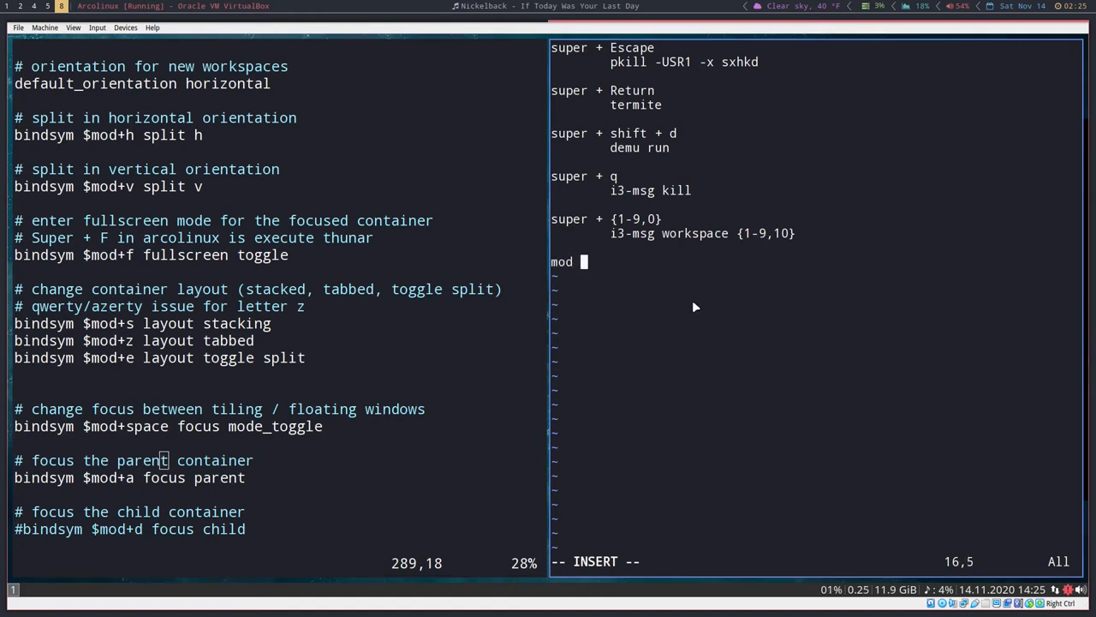
type("+ f i")
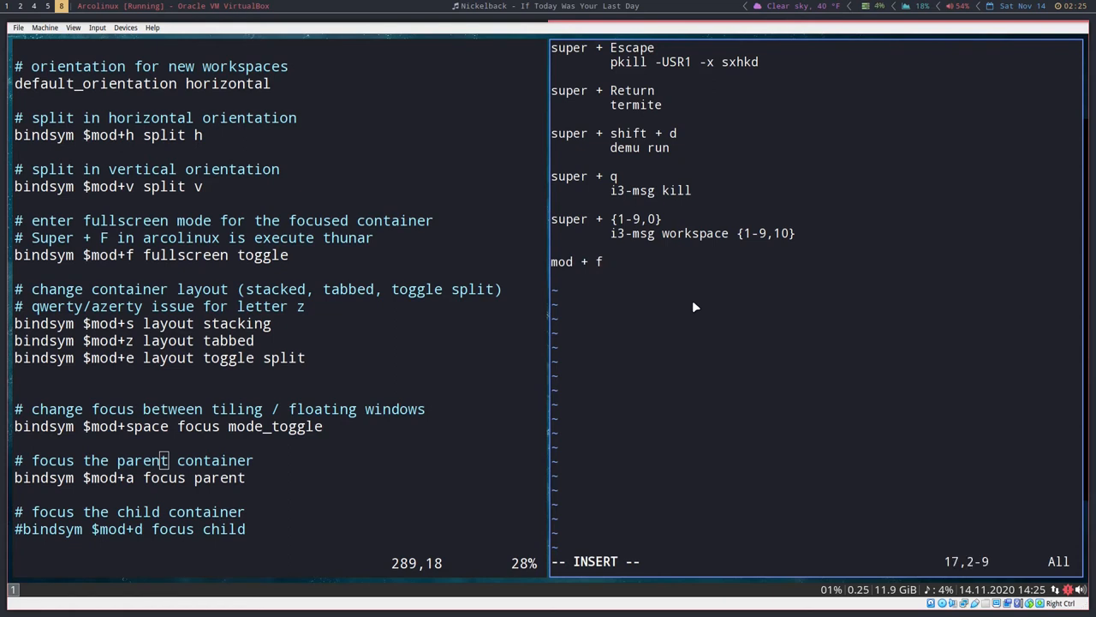
type("i3-msg")
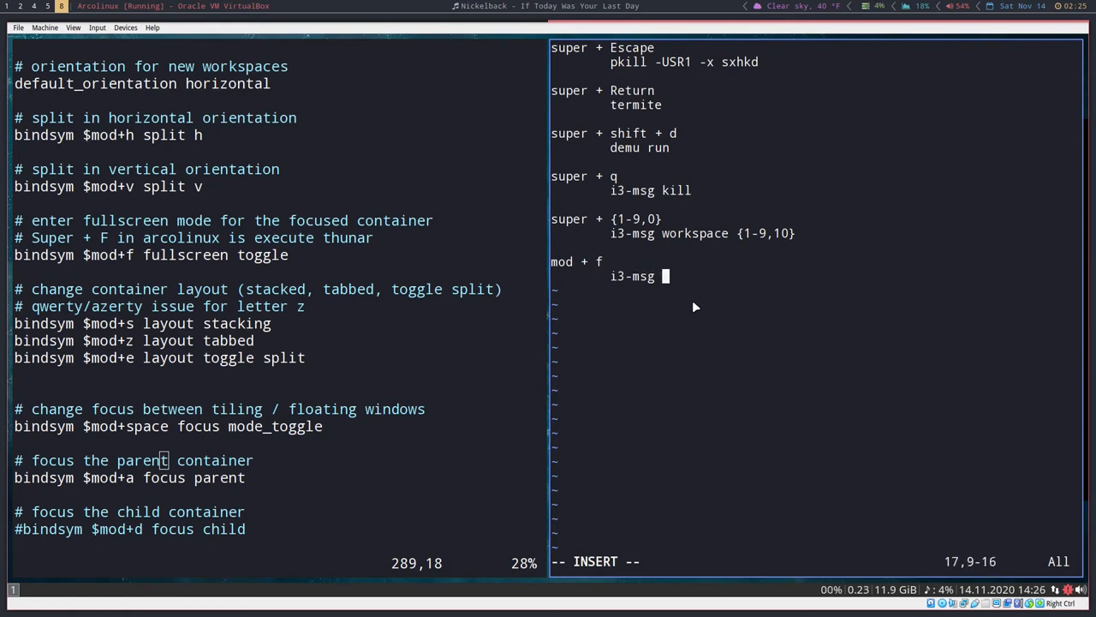
type("ful")
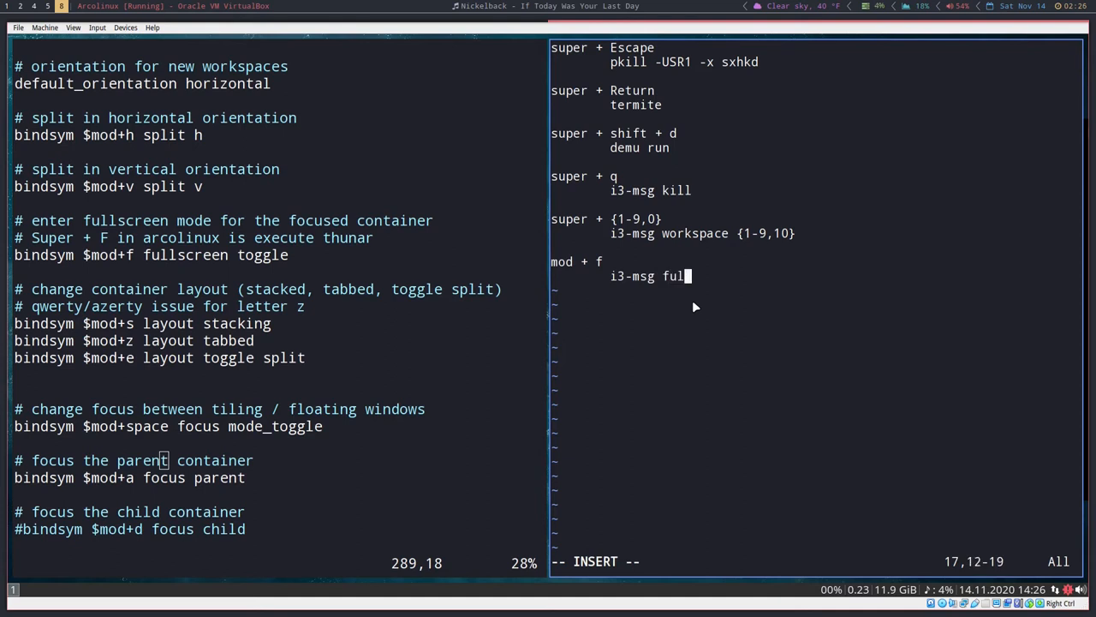
type("lscreen toggl")
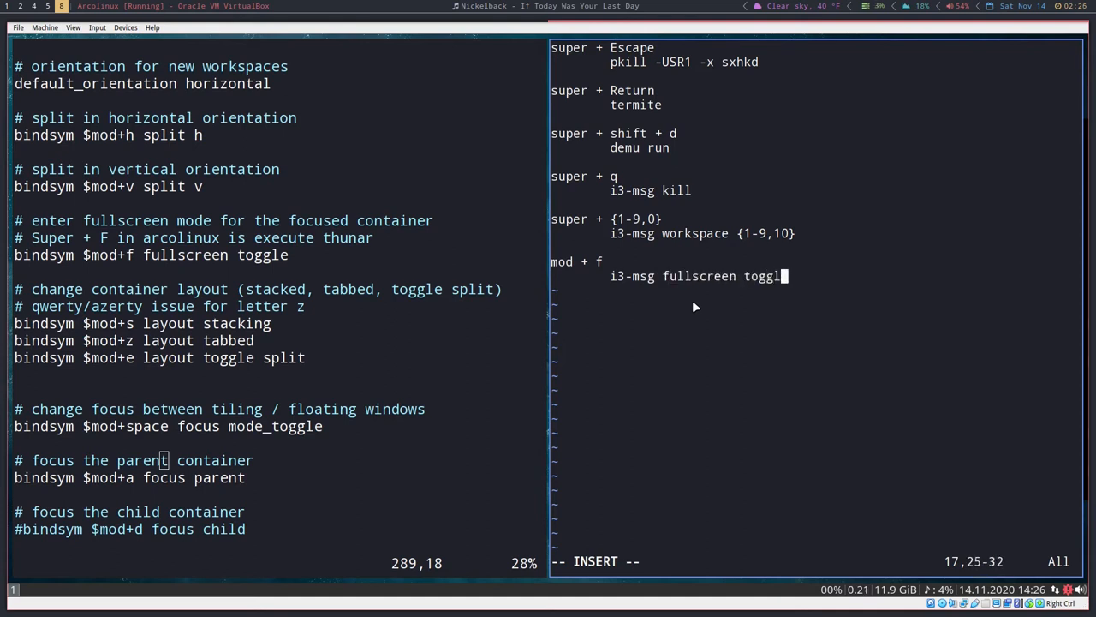
key("Return")
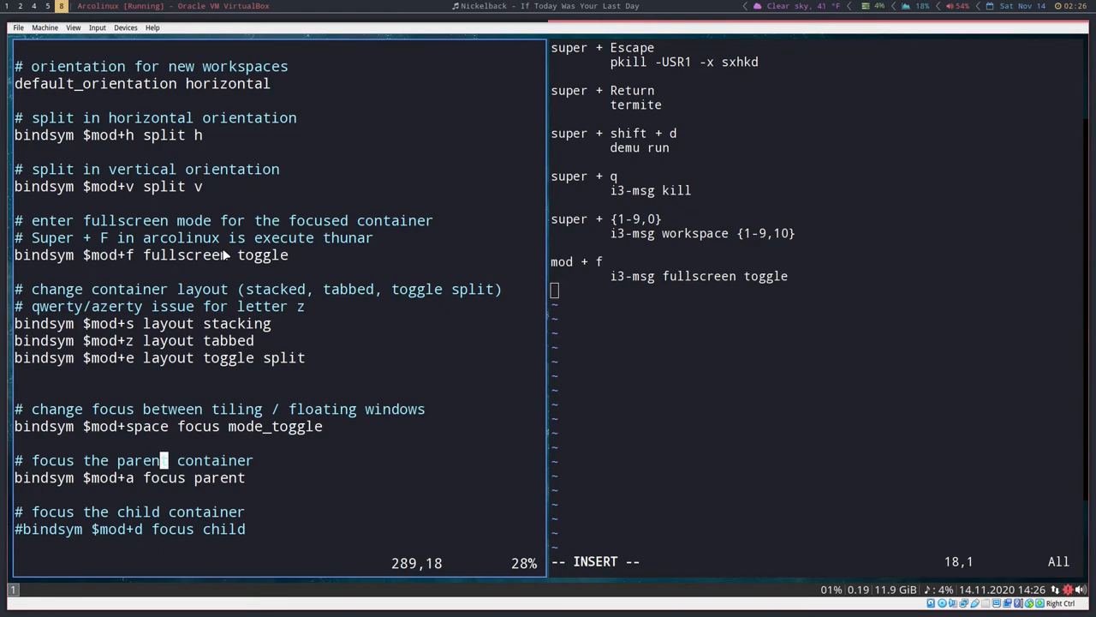
mouse_move(397, 245)
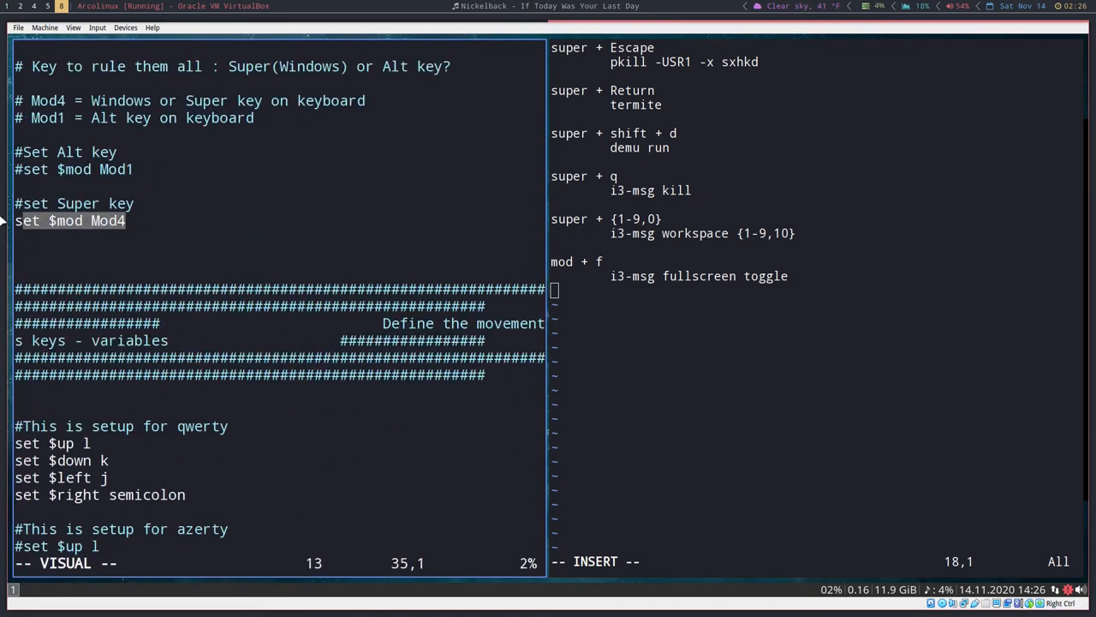
scroll("down", 3)
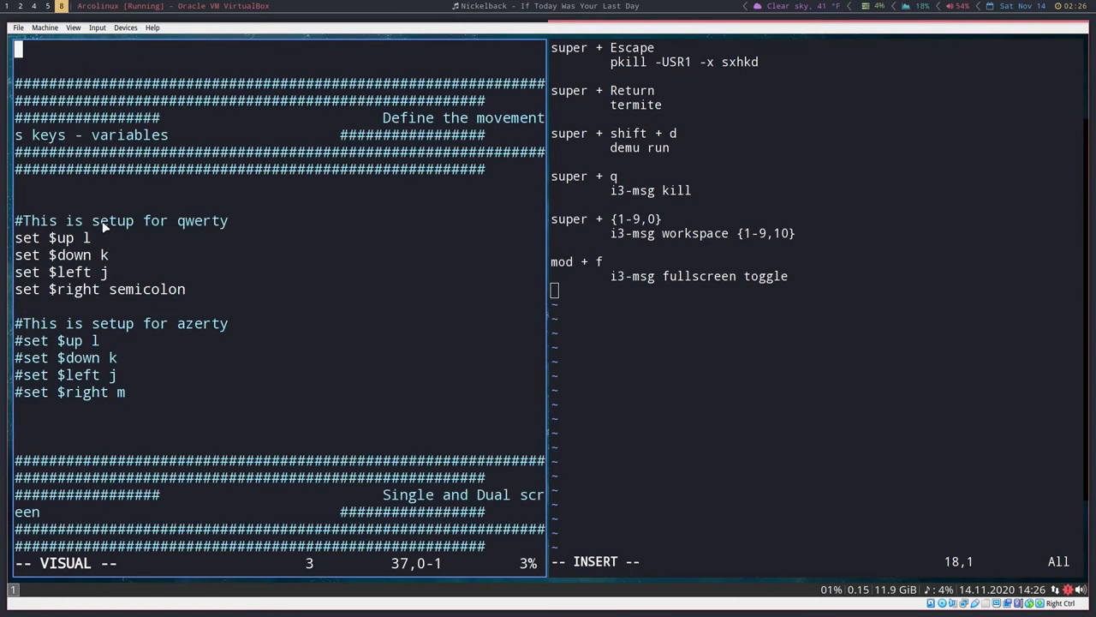
type("/tab")
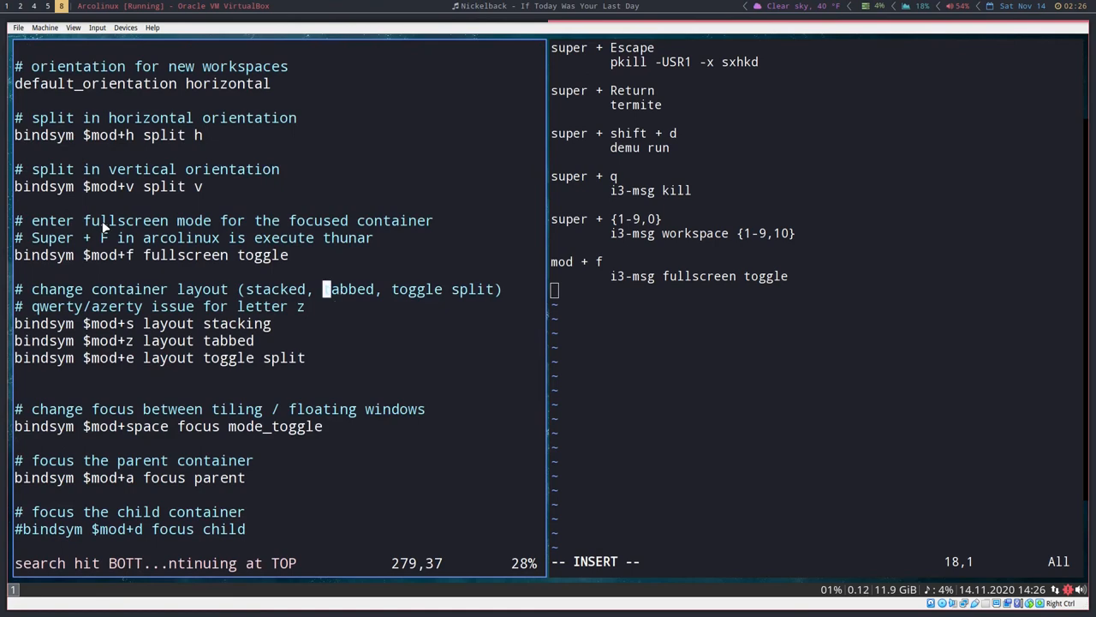
scroll("down", 3)
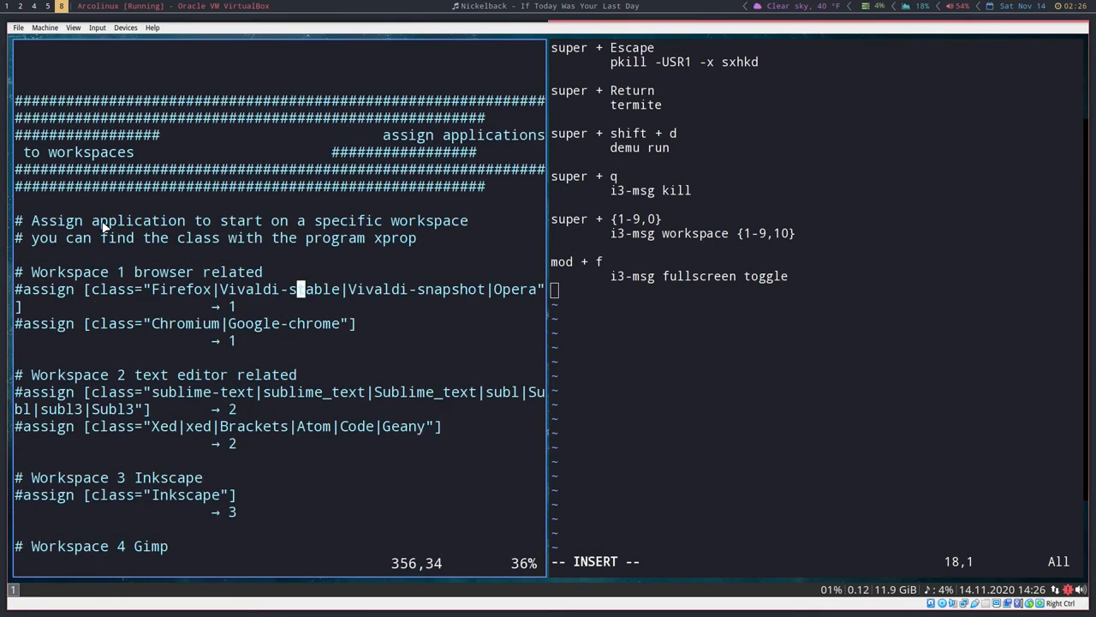
scroll("down", 3)
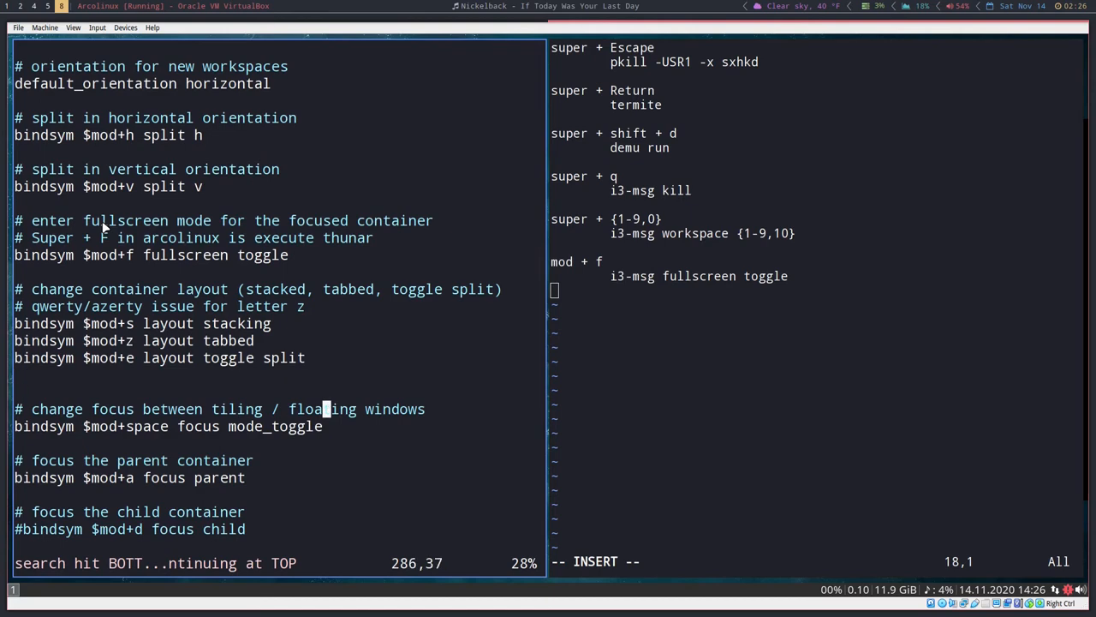
scroll("down", 3)
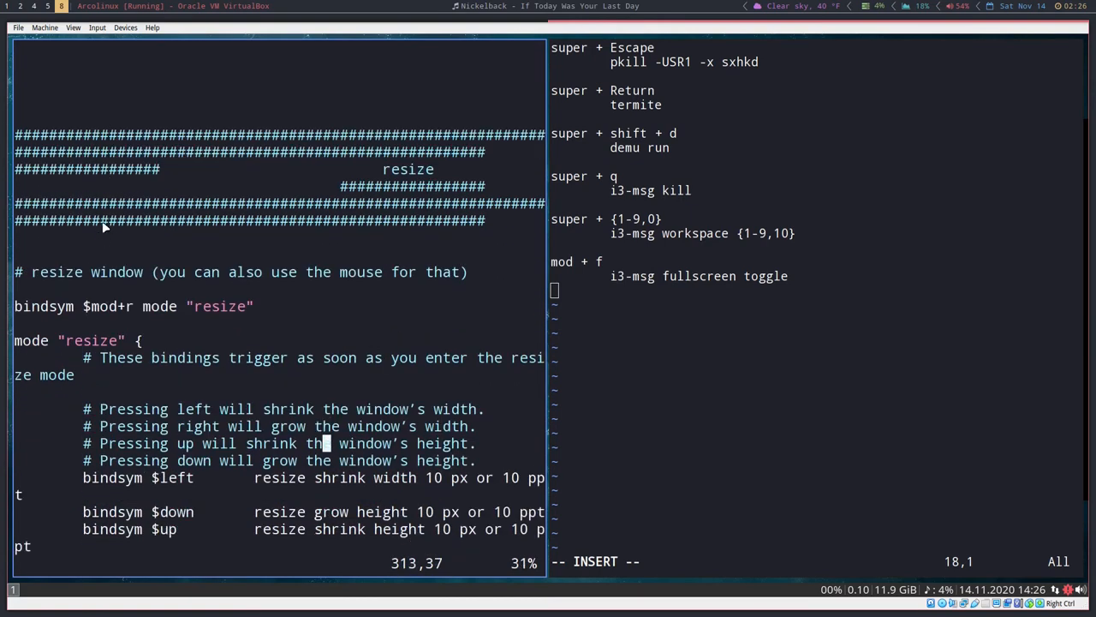
scroll("up", 3)
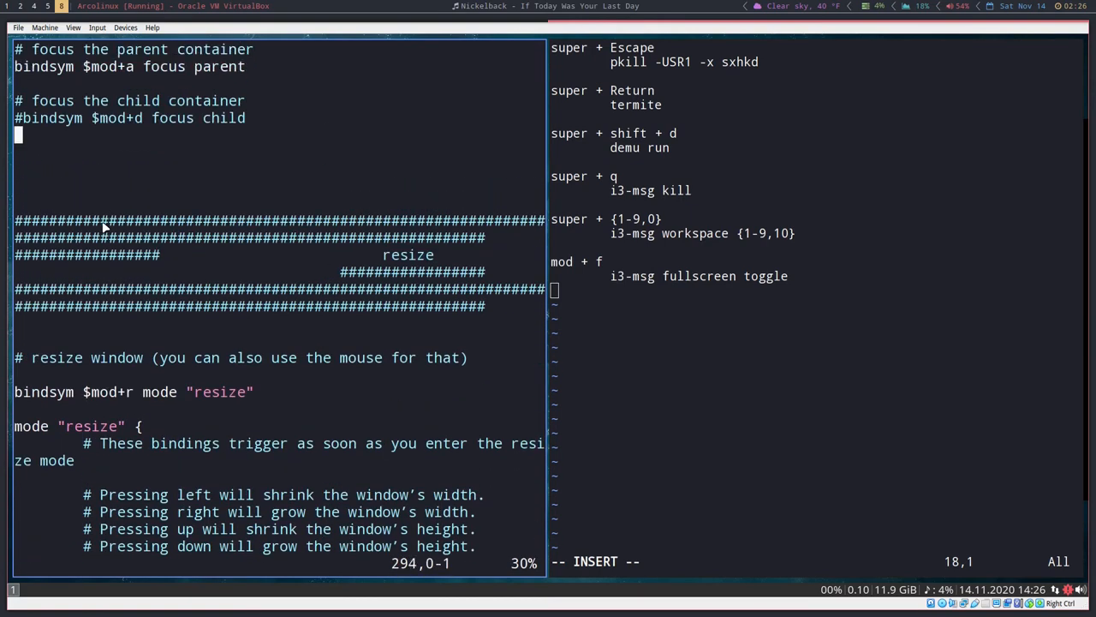
scroll("up", 3)
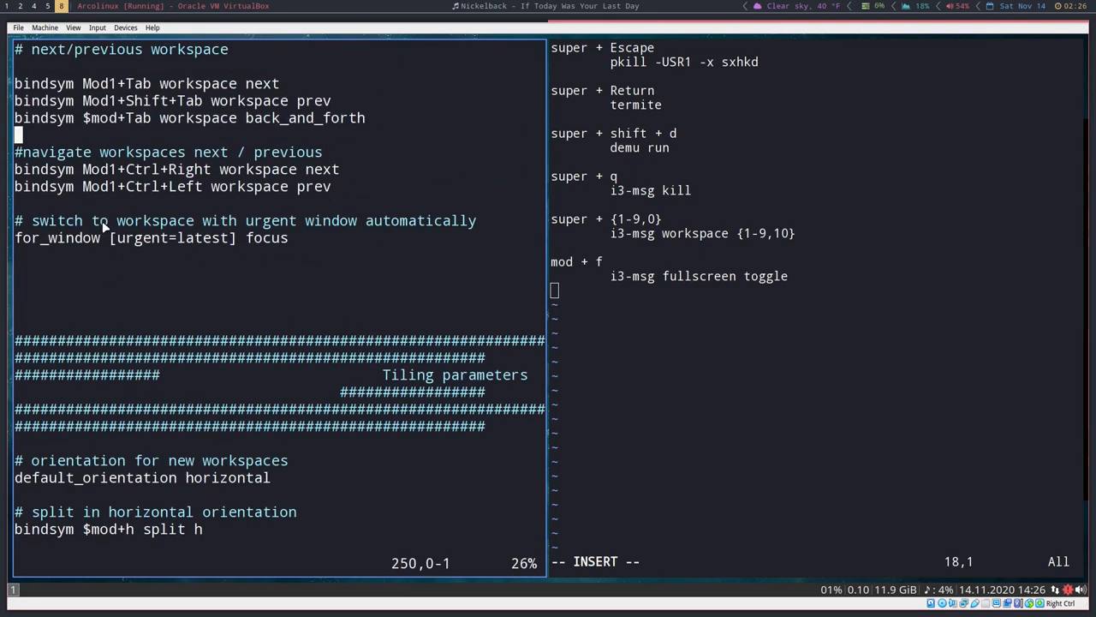
scroll("up", 3)
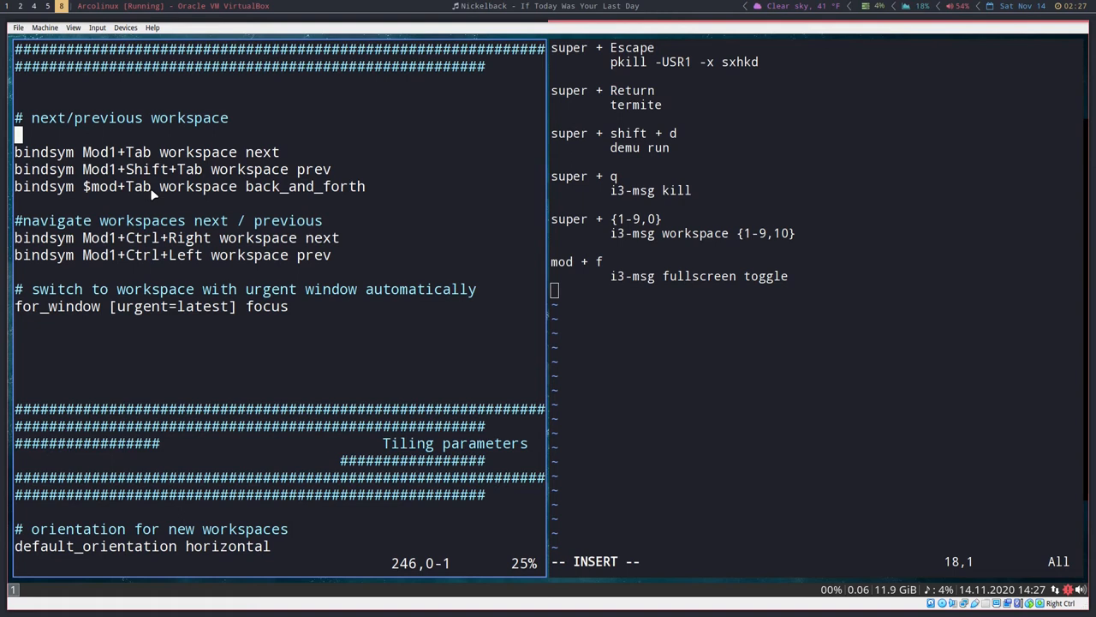
mouse_move(141, 374)
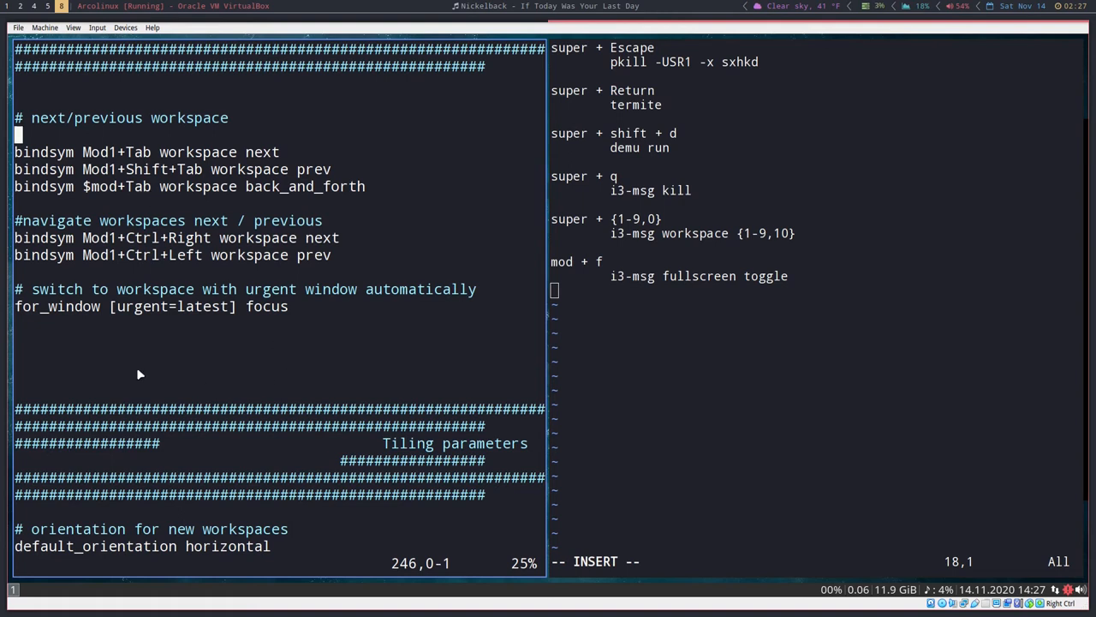
mouse_move(154, 322)
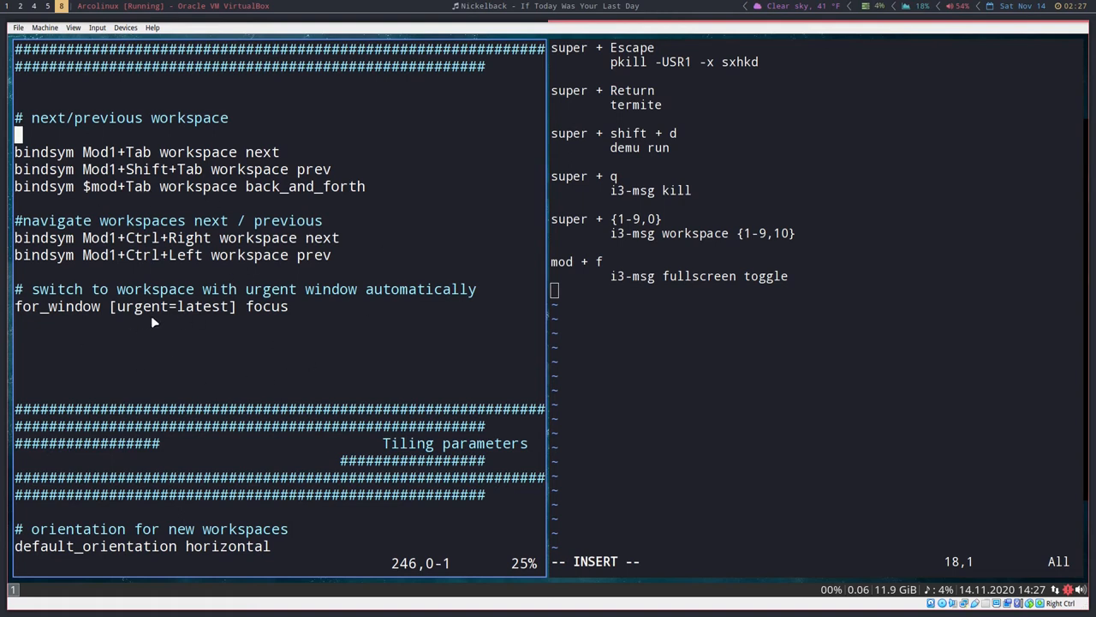
mouse_move(252, 335)
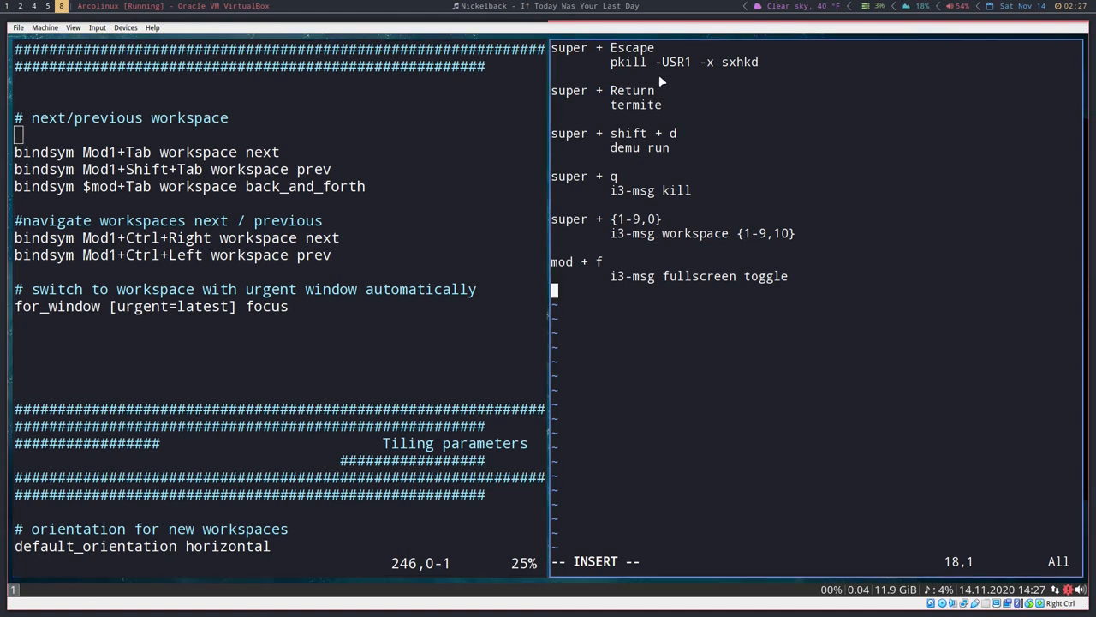
mouse_move(625, 337)
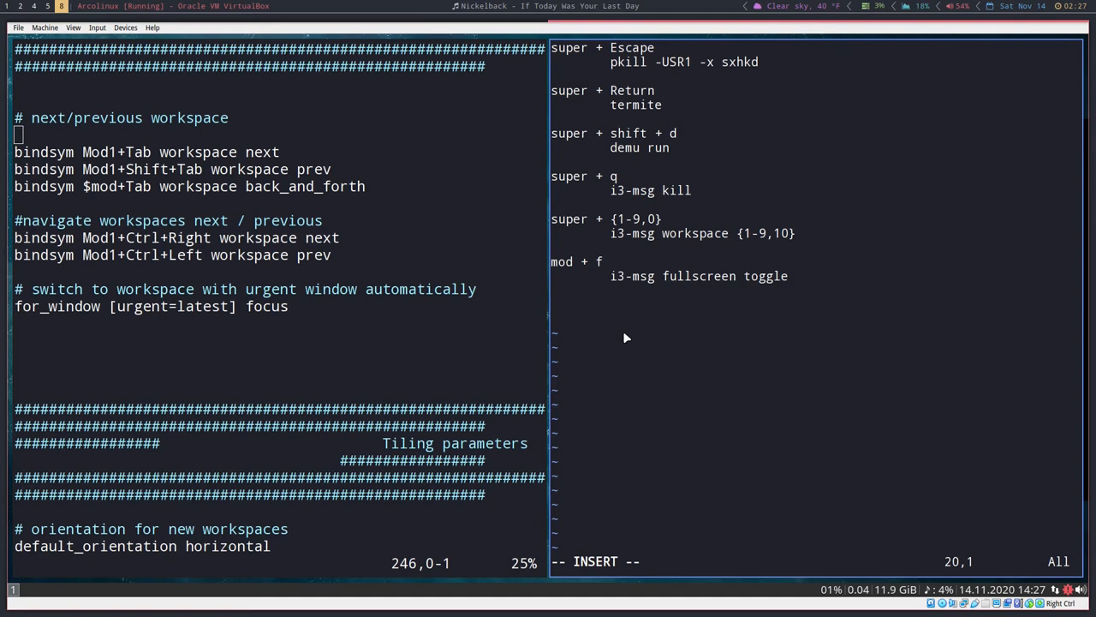
- Add a 'keybinding' line with an indented 'command' line as a syntax template
type("kehy")
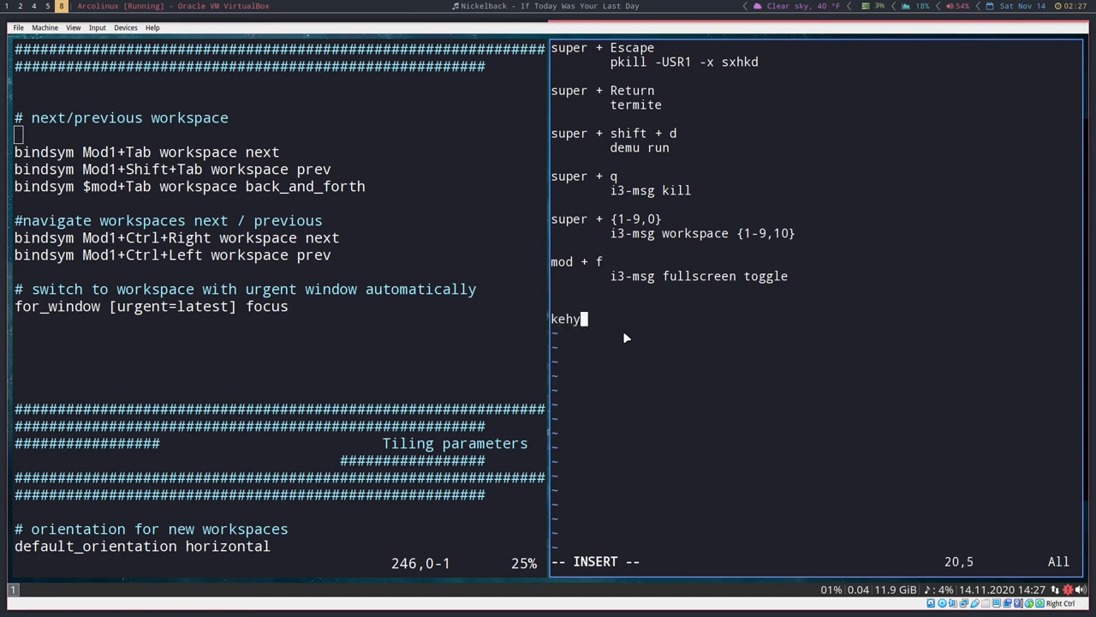
type("bid")
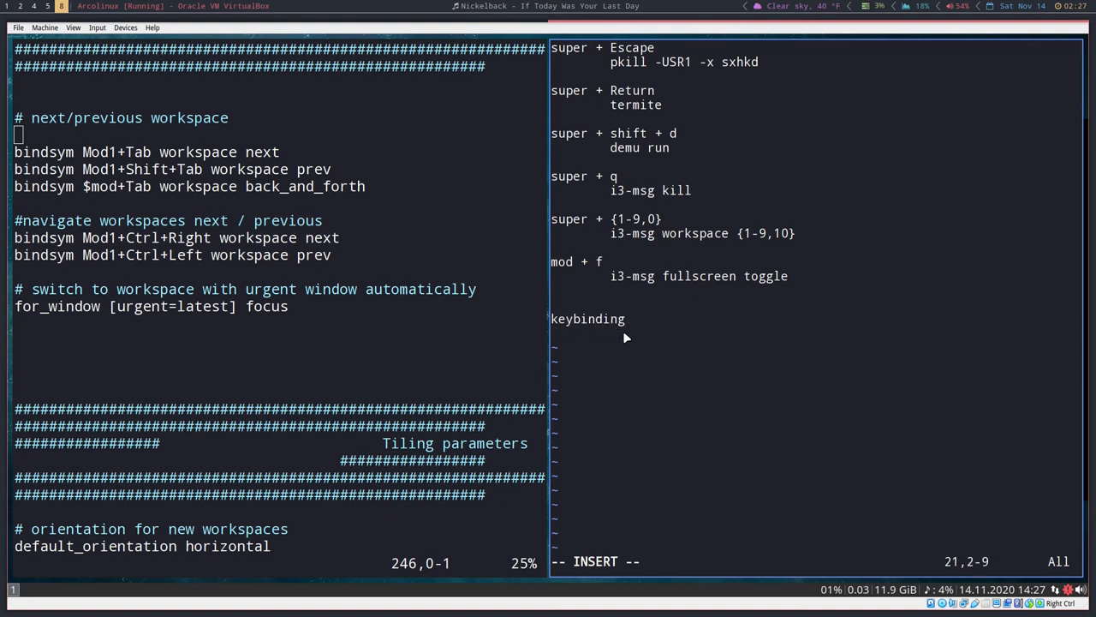
type("command")
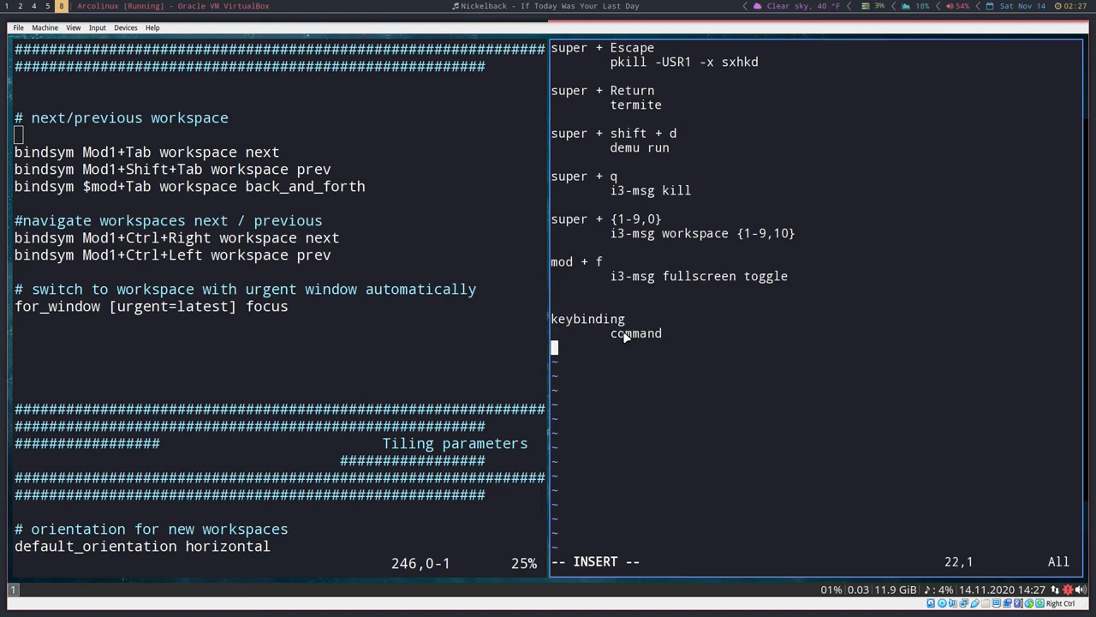
- Bind mod + w to launch firefox
type("m")
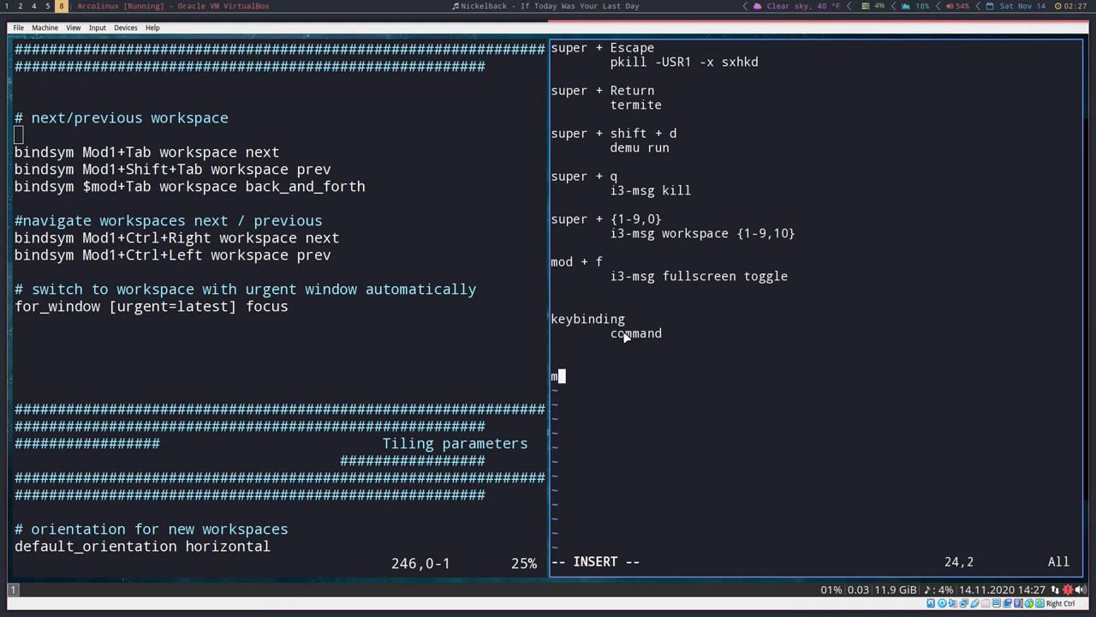
type("od + W")
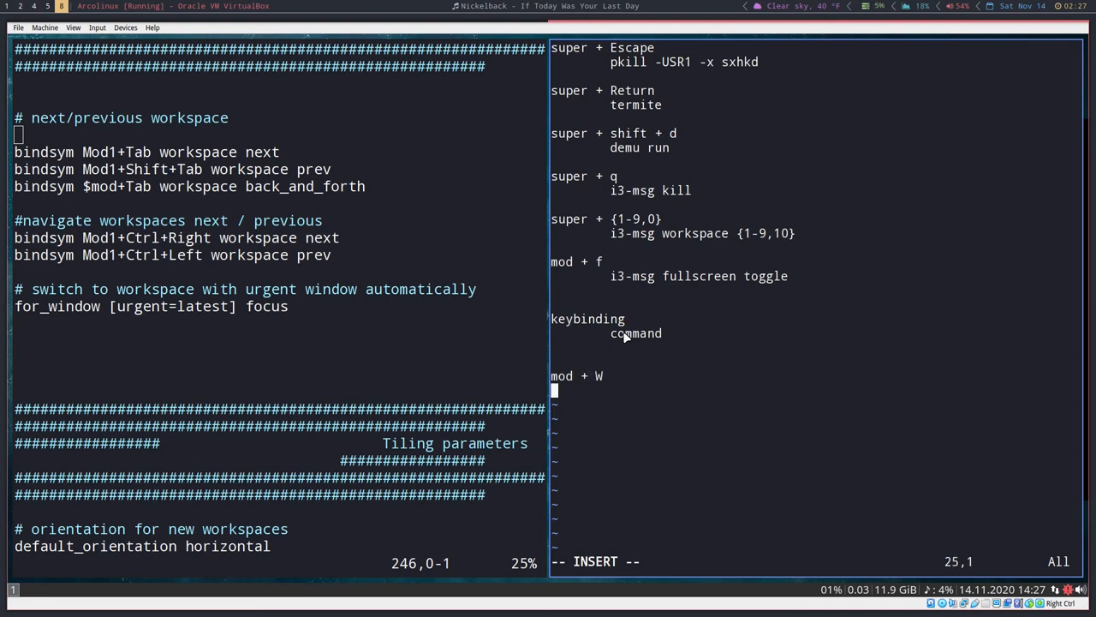
type("firefox")
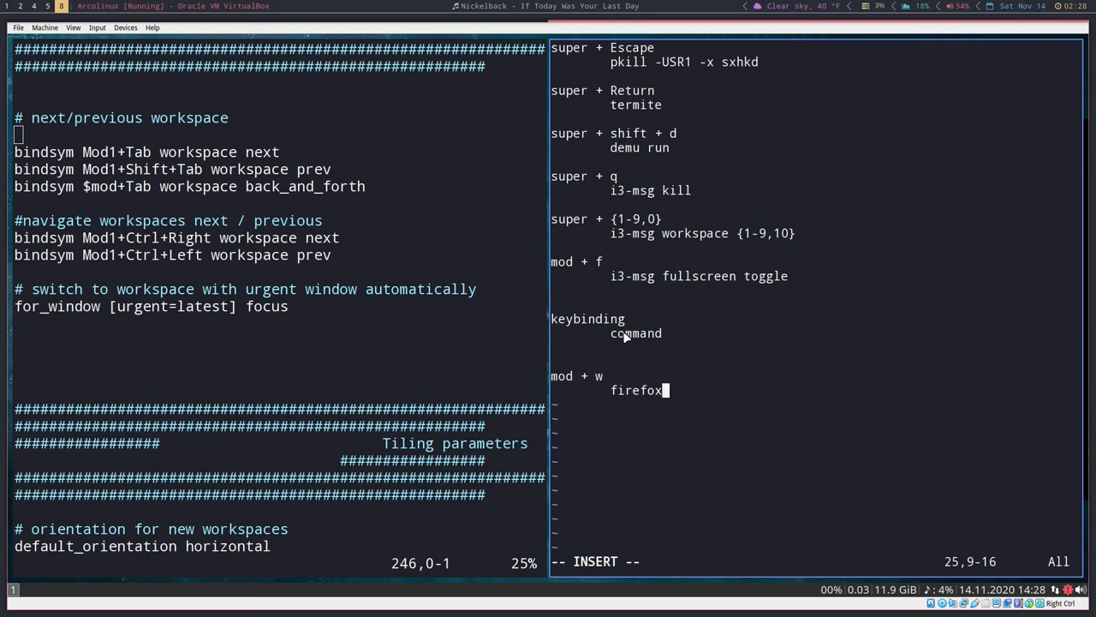
mouse_move(637, 235)
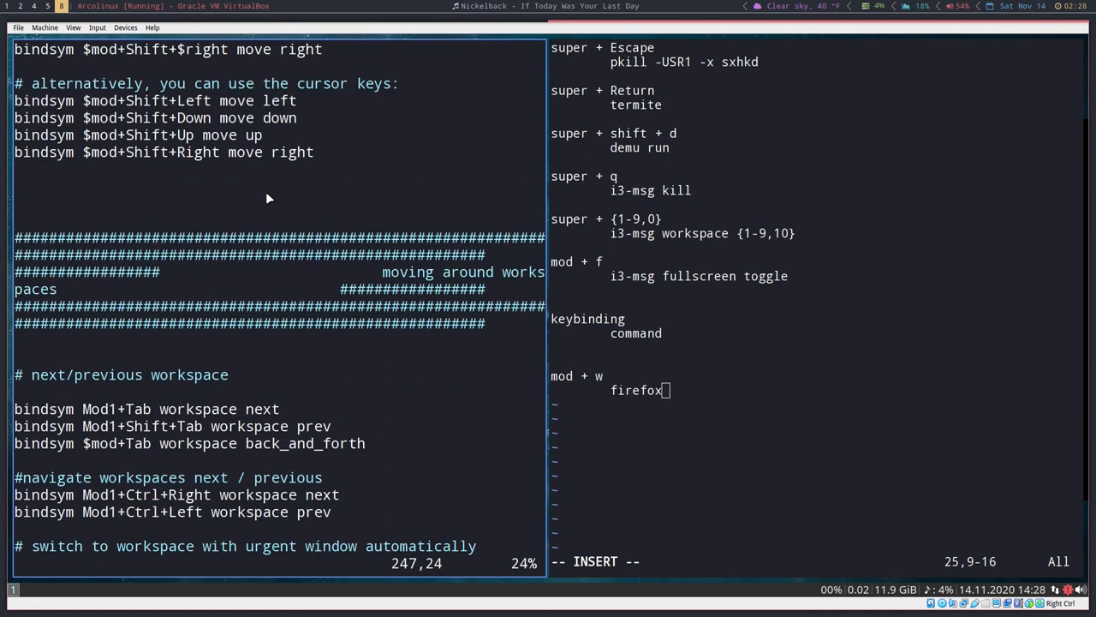
scroll("up", 3)
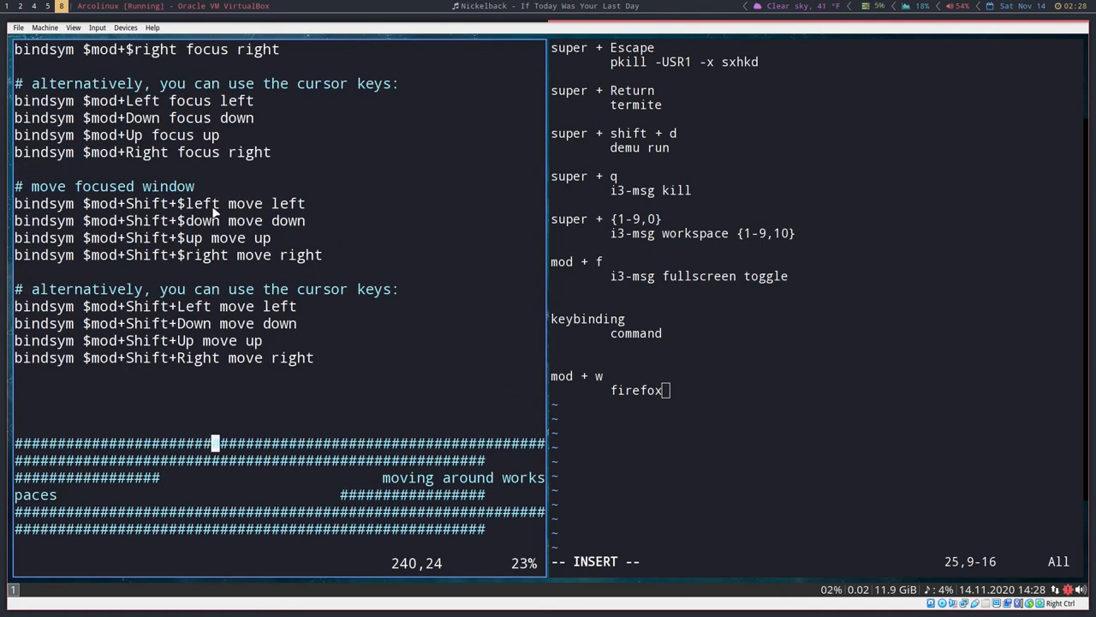